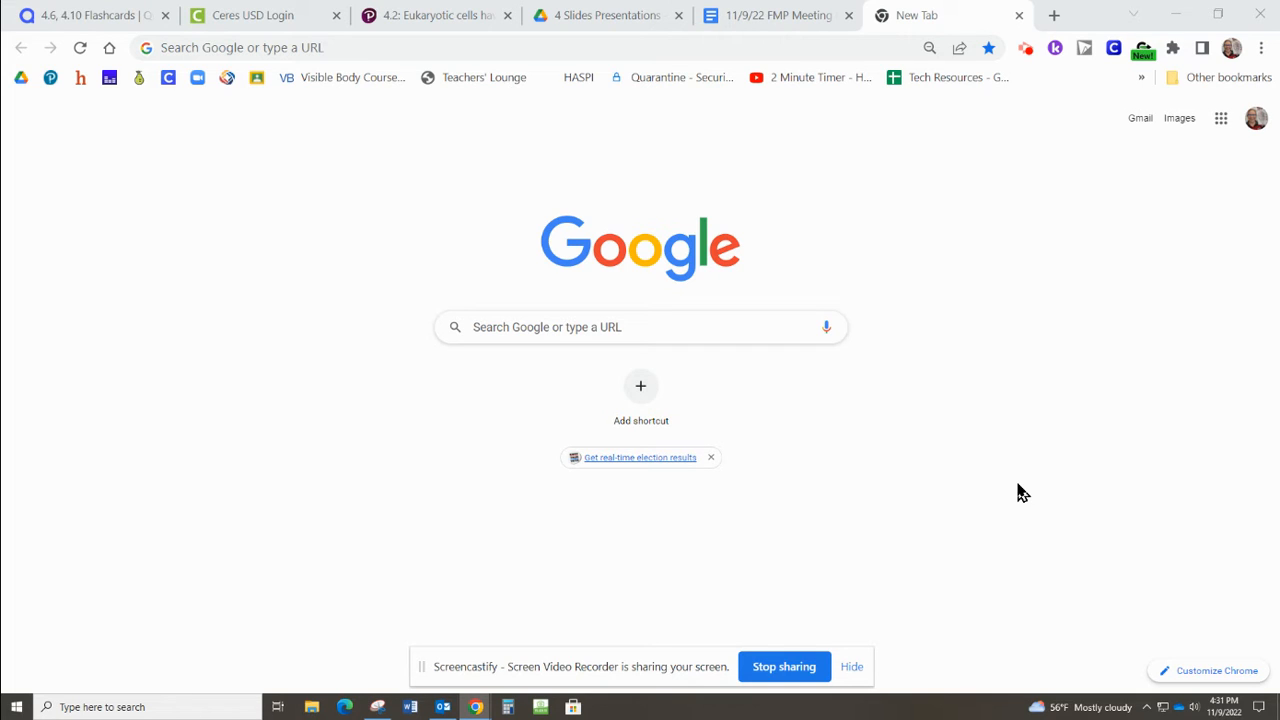
mouse_move(1072, 356)
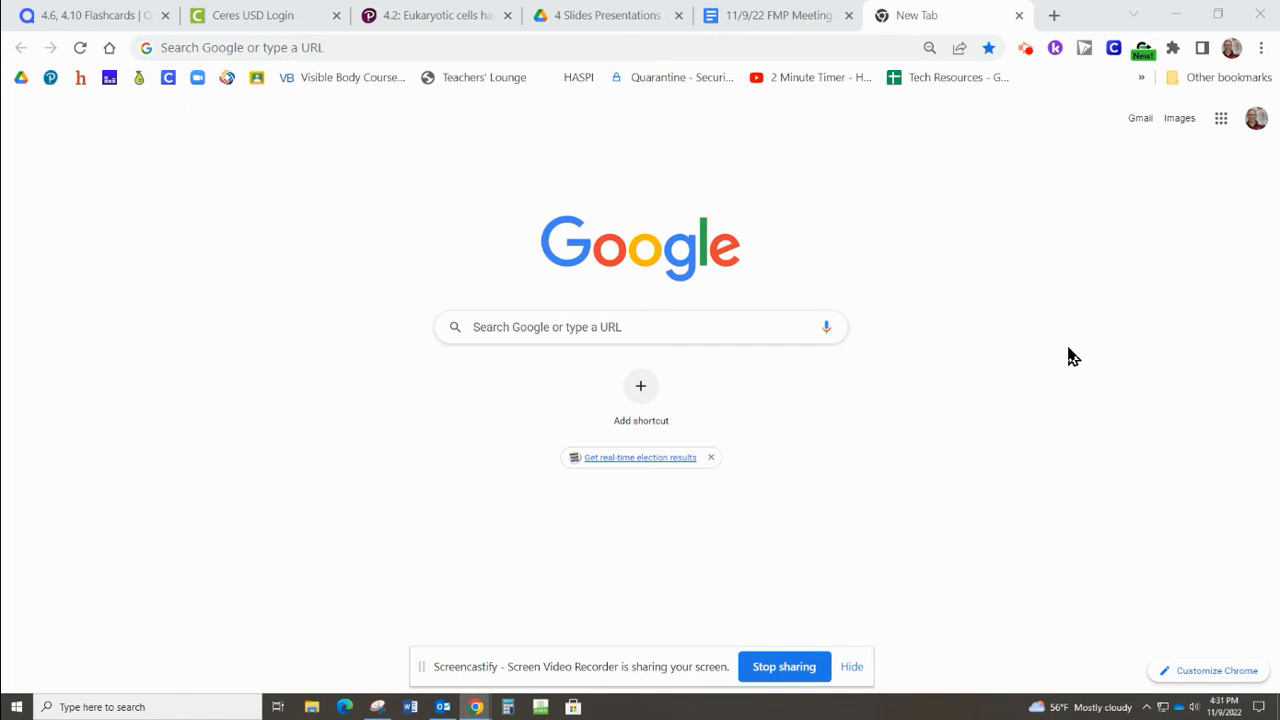
mouse_move(198, 114)
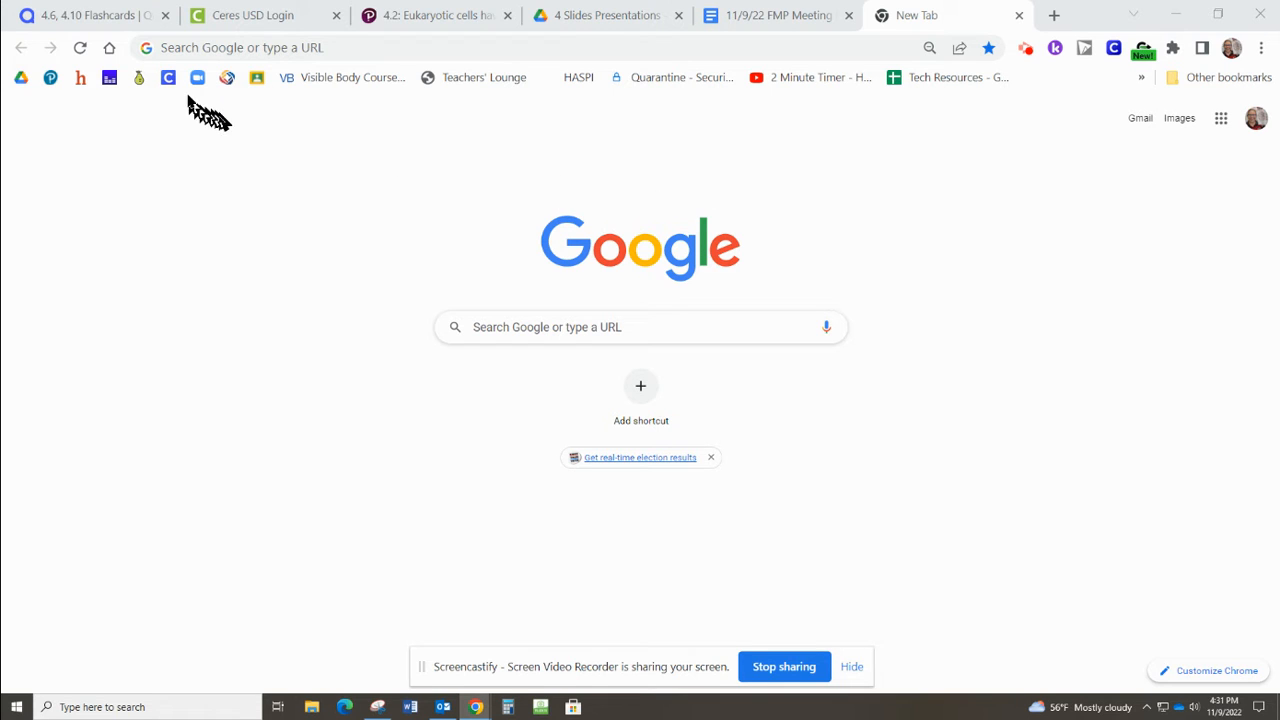
Open the Clever teacher homeroom from the Chrome bookmarks bar
left_click(168, 76)
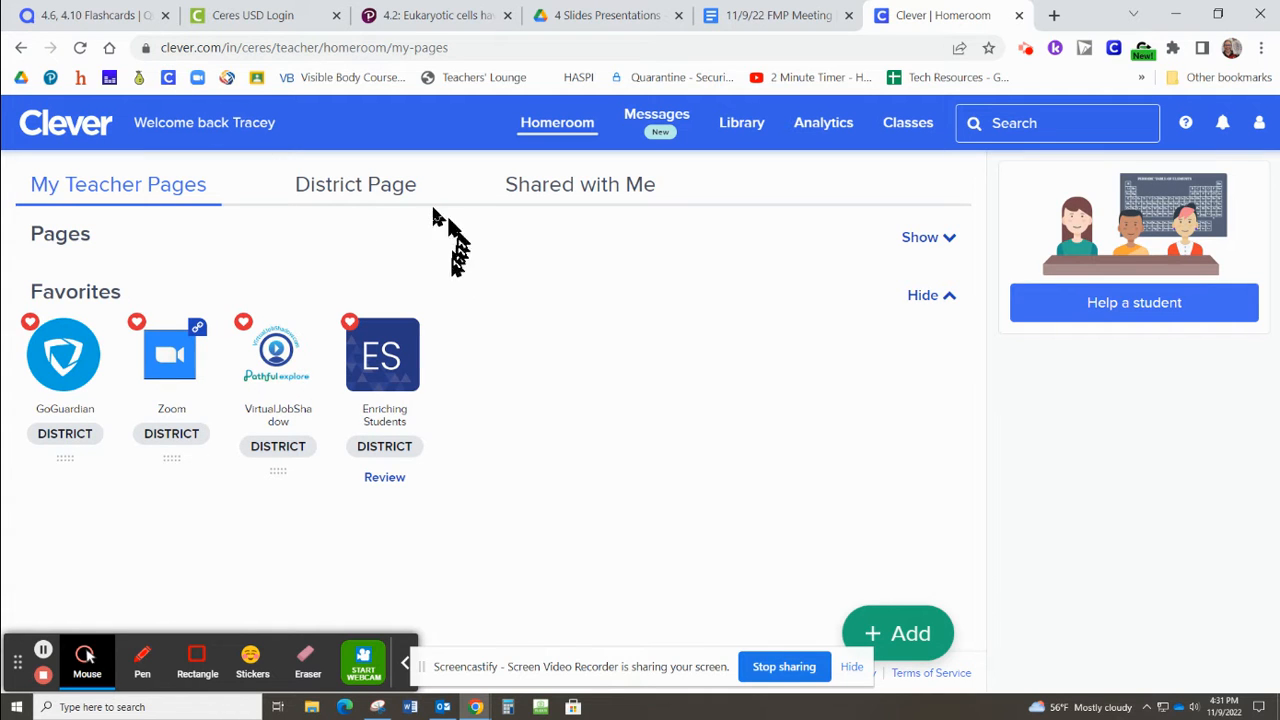
Show the Ceres High School district page listing more apps, including VirtualJobShadow
left_click(356, 184)
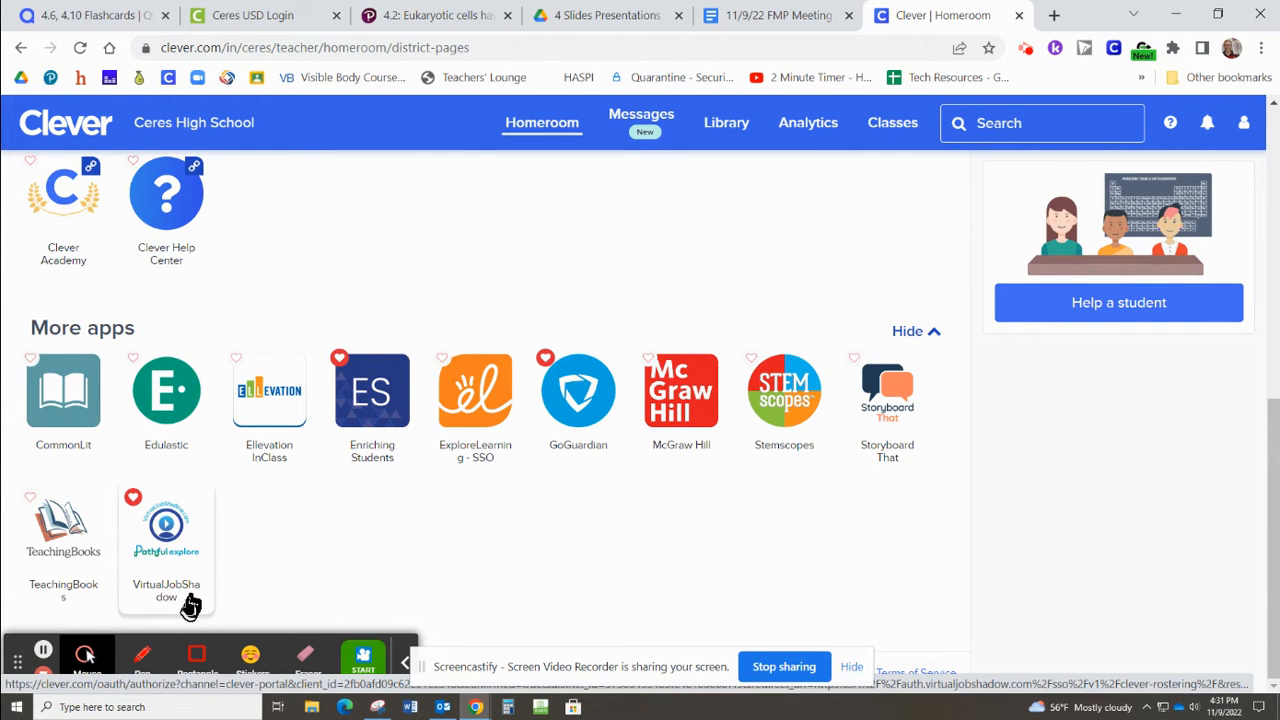
mouse_move(500, 570)
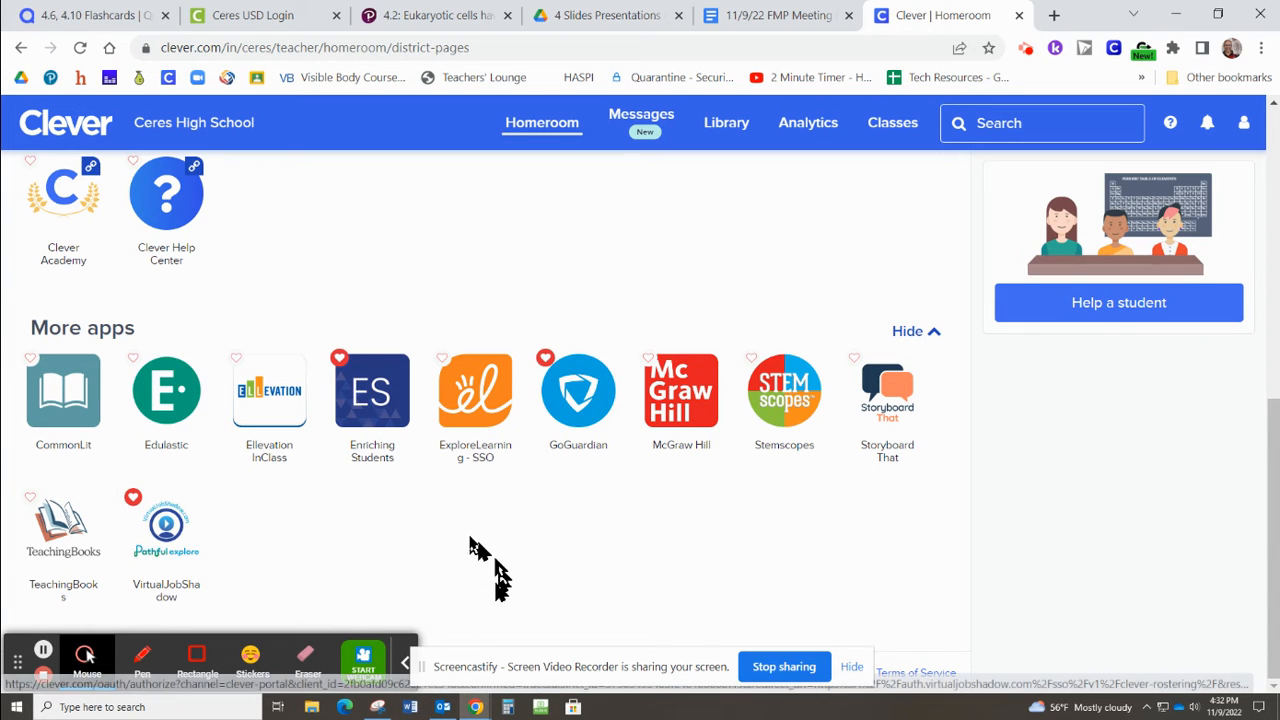
mouse_move(202, 580)
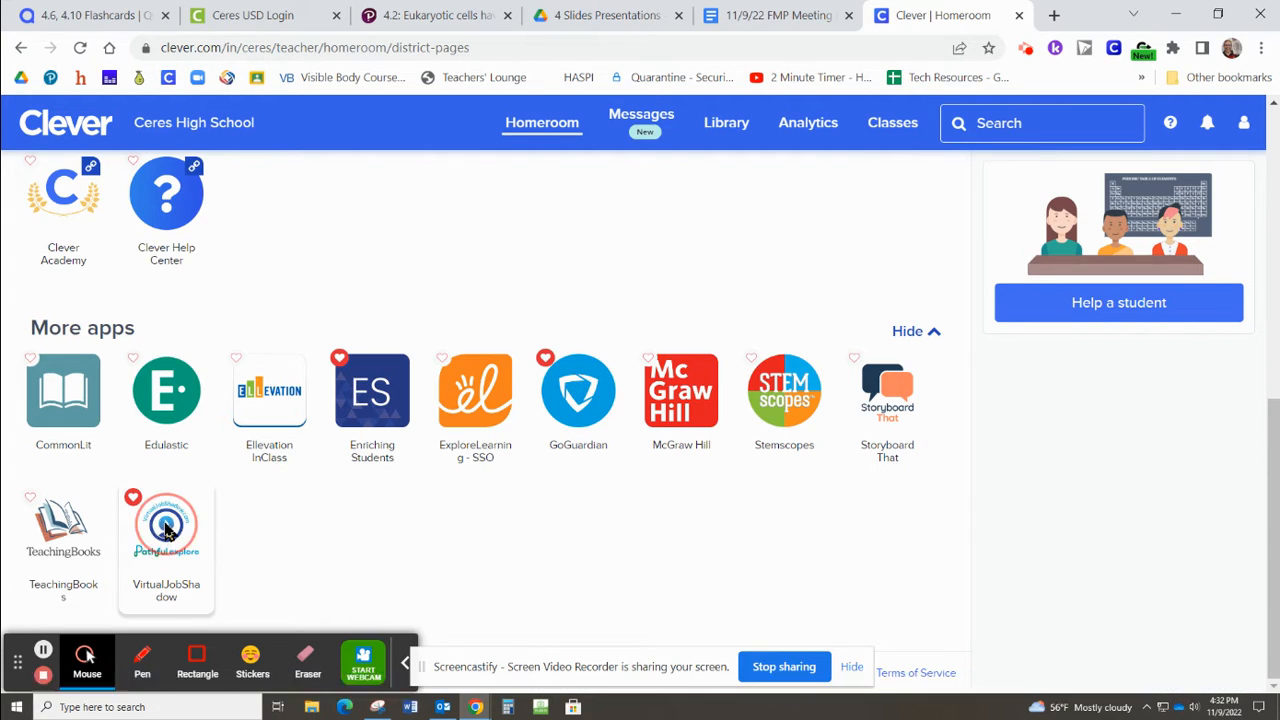
Launch Virtual Job Shadow from Clever and reach the dashboard's Featured Careers
left_click(166, 524)
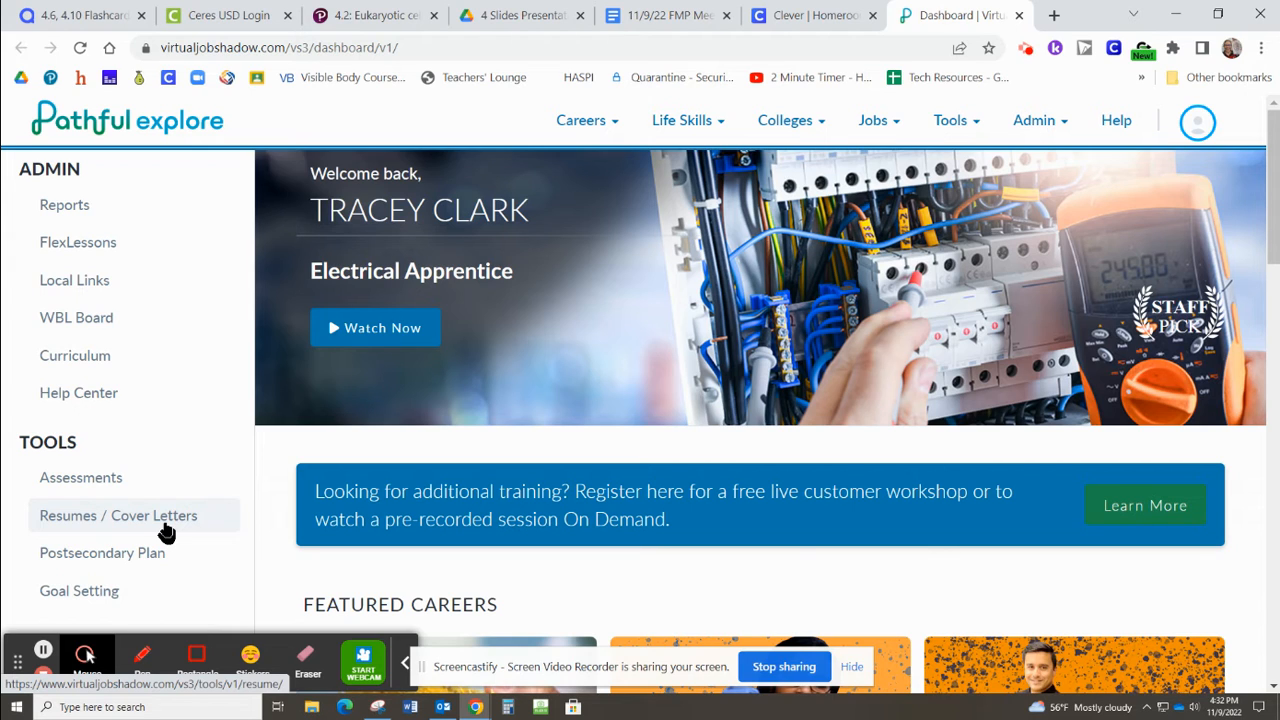
mouse_move(652, 276)
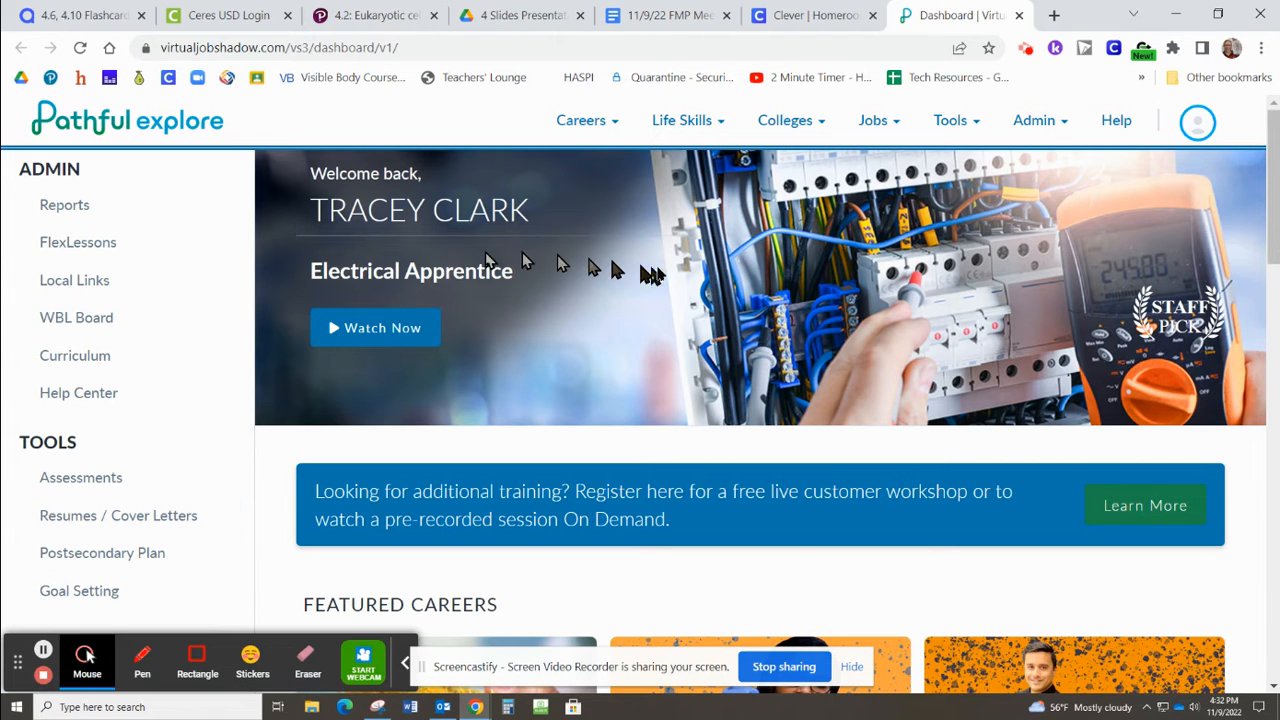
mouse_move(720, 262)
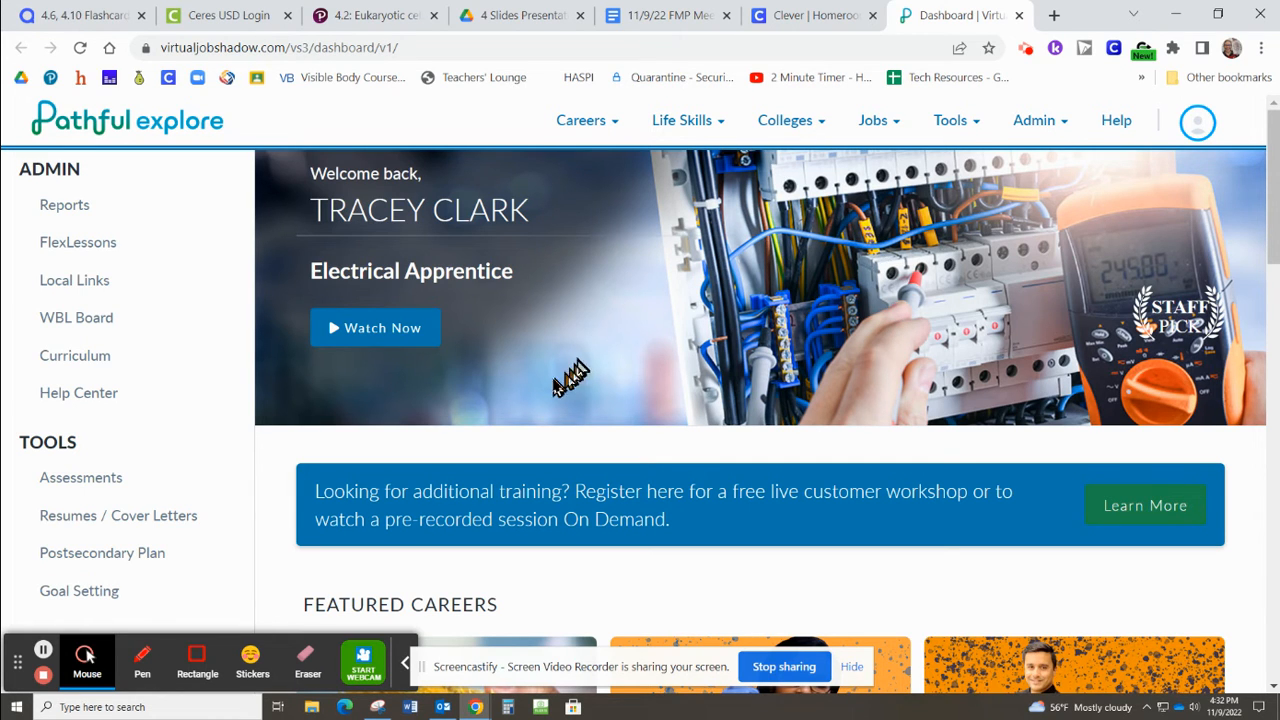
mouse_move(750, 250)
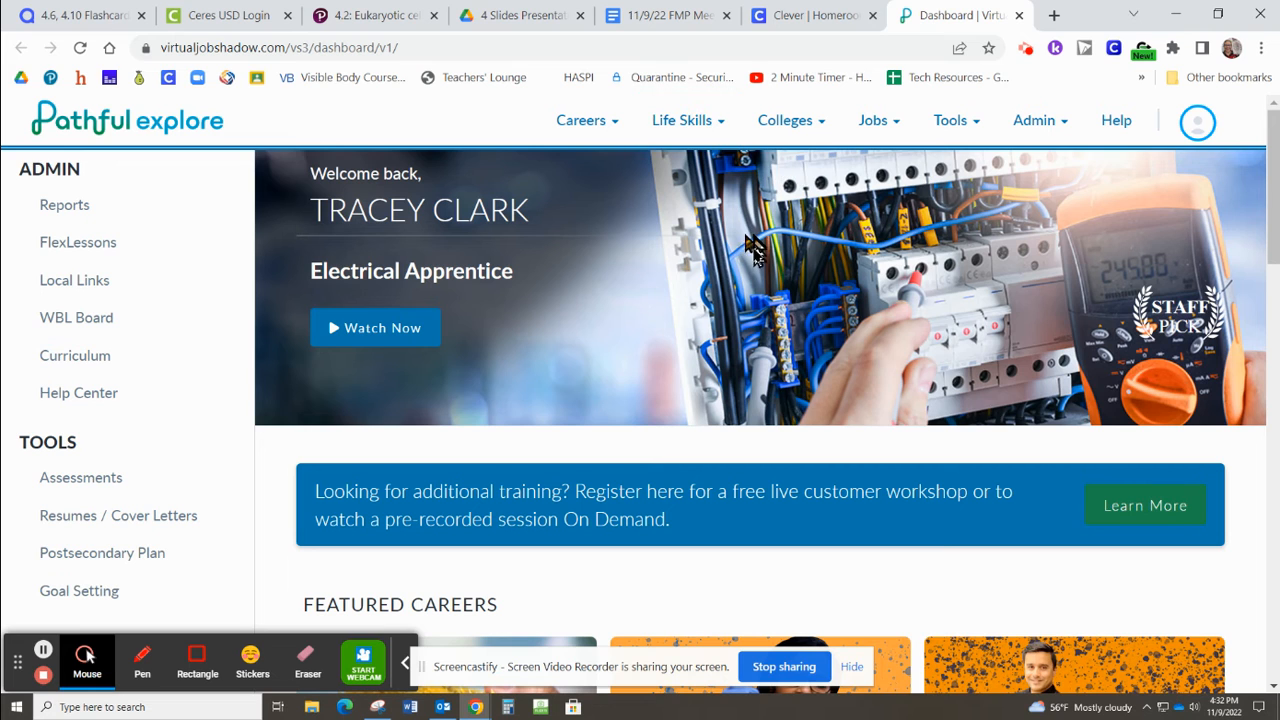
mouse_move(564, 316)
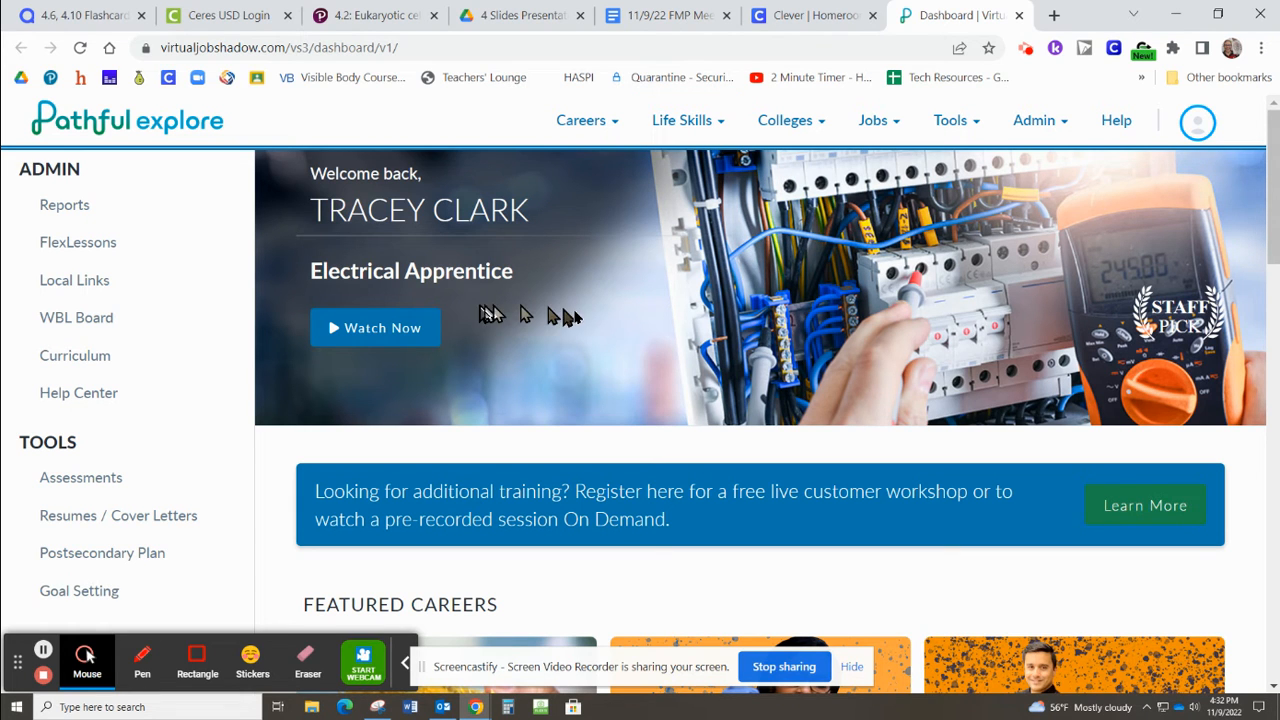
scroll("down", 3)
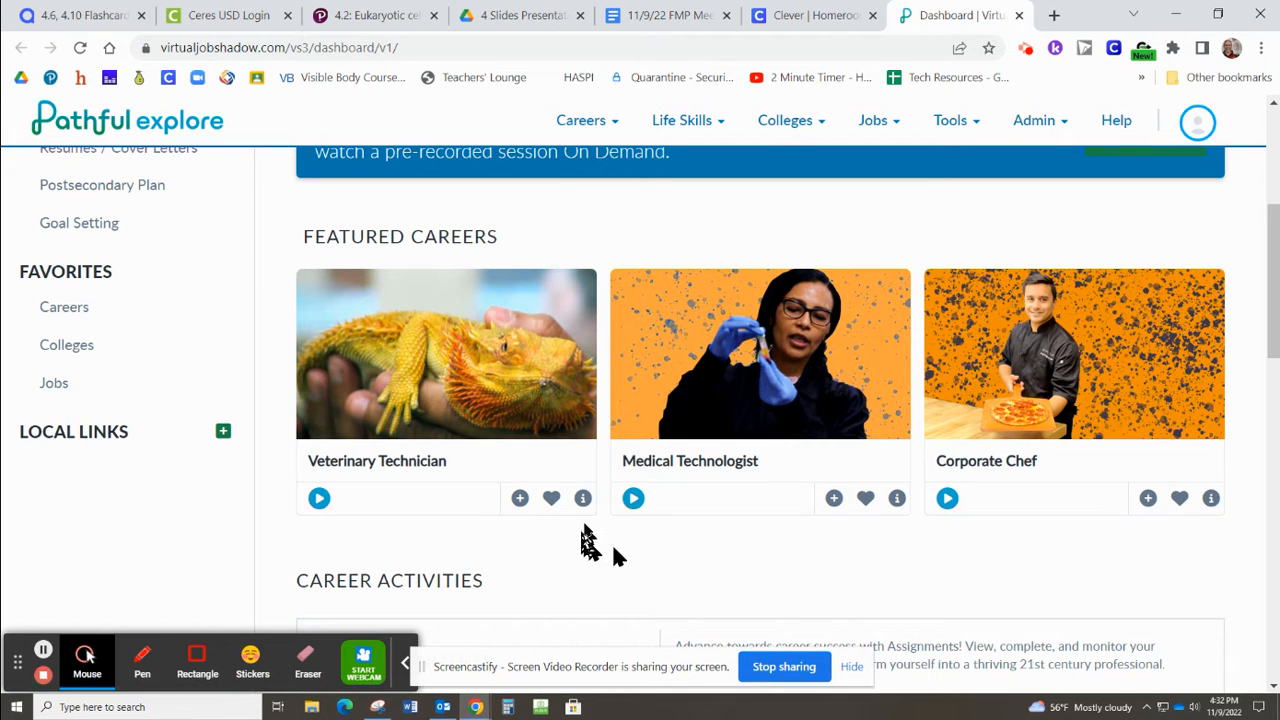
Open the Medical Technologist career profile and view its Q&A videos and description
left_click(778, 372)
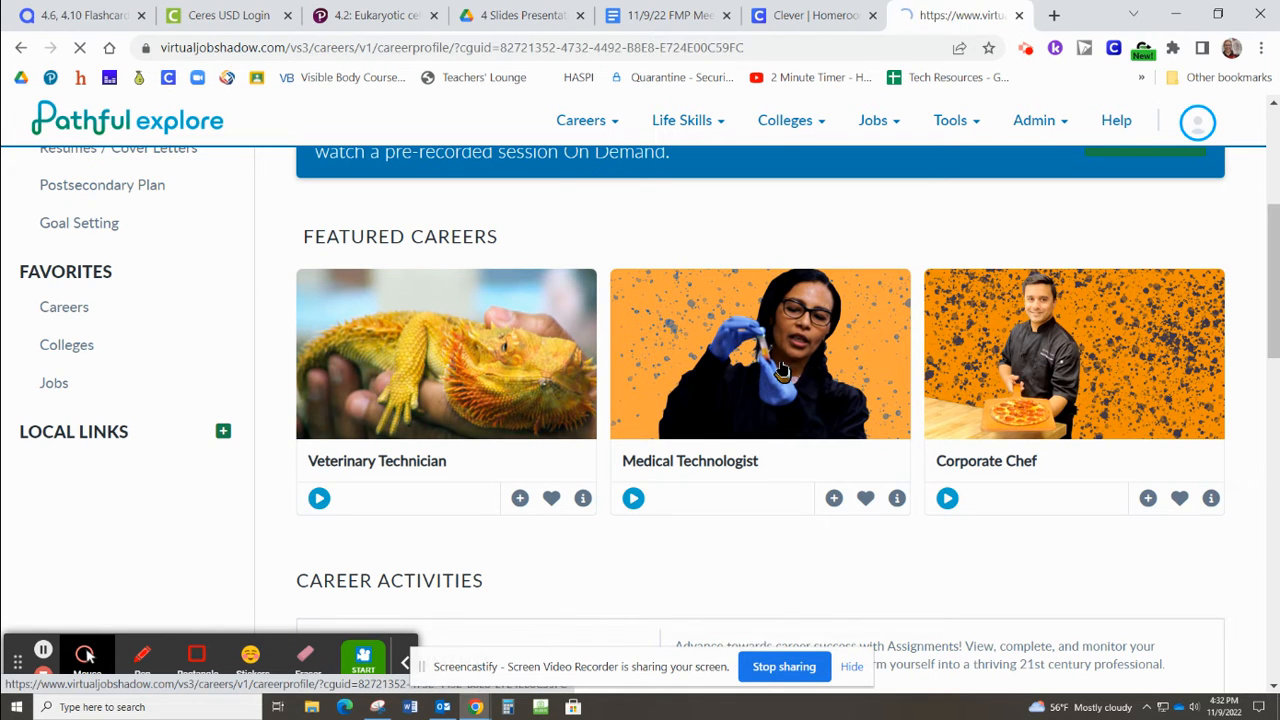
left_click(760, 352)
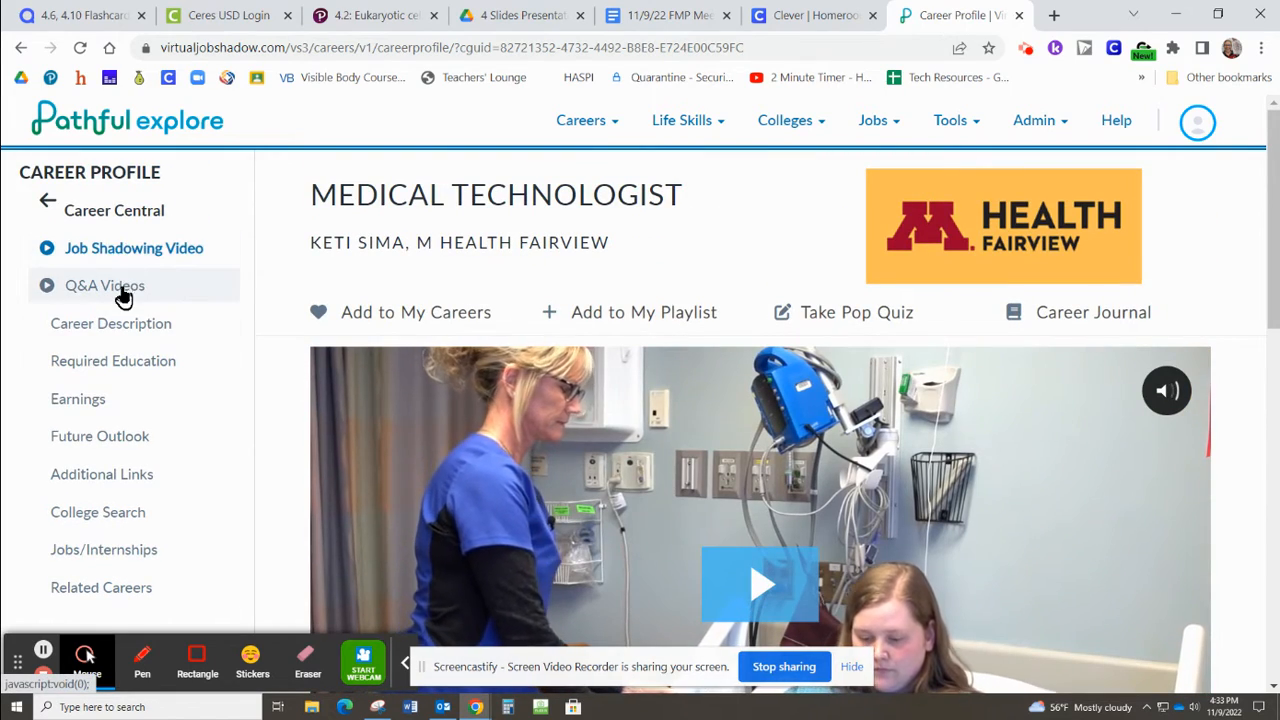
left_click(104, 284)
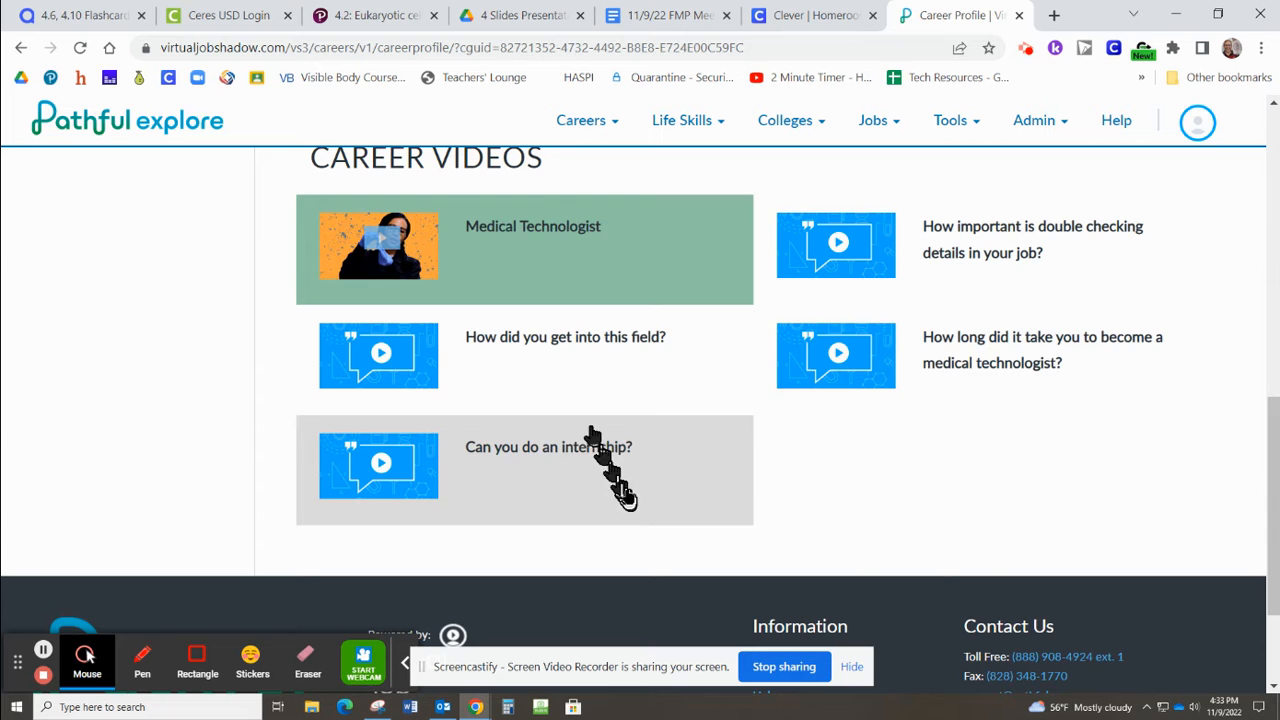
left_click(378, 246)
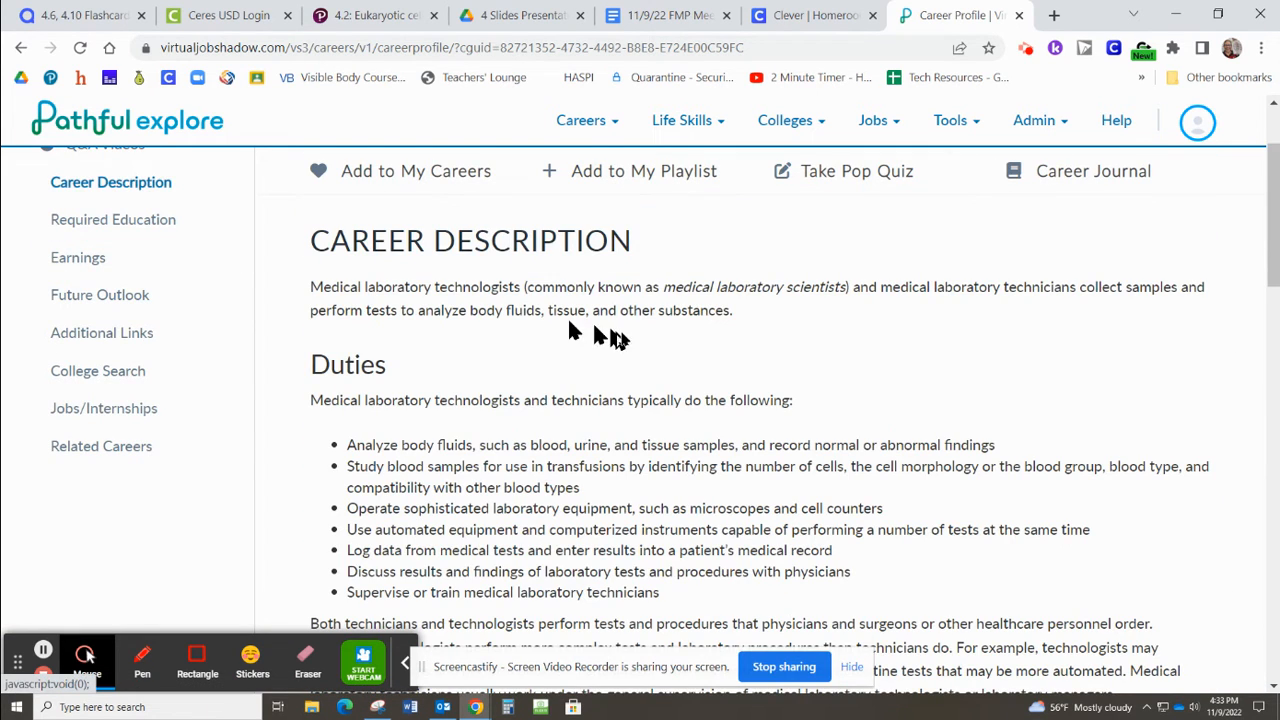
Read through the career description and required education details
scroll("down", 3)
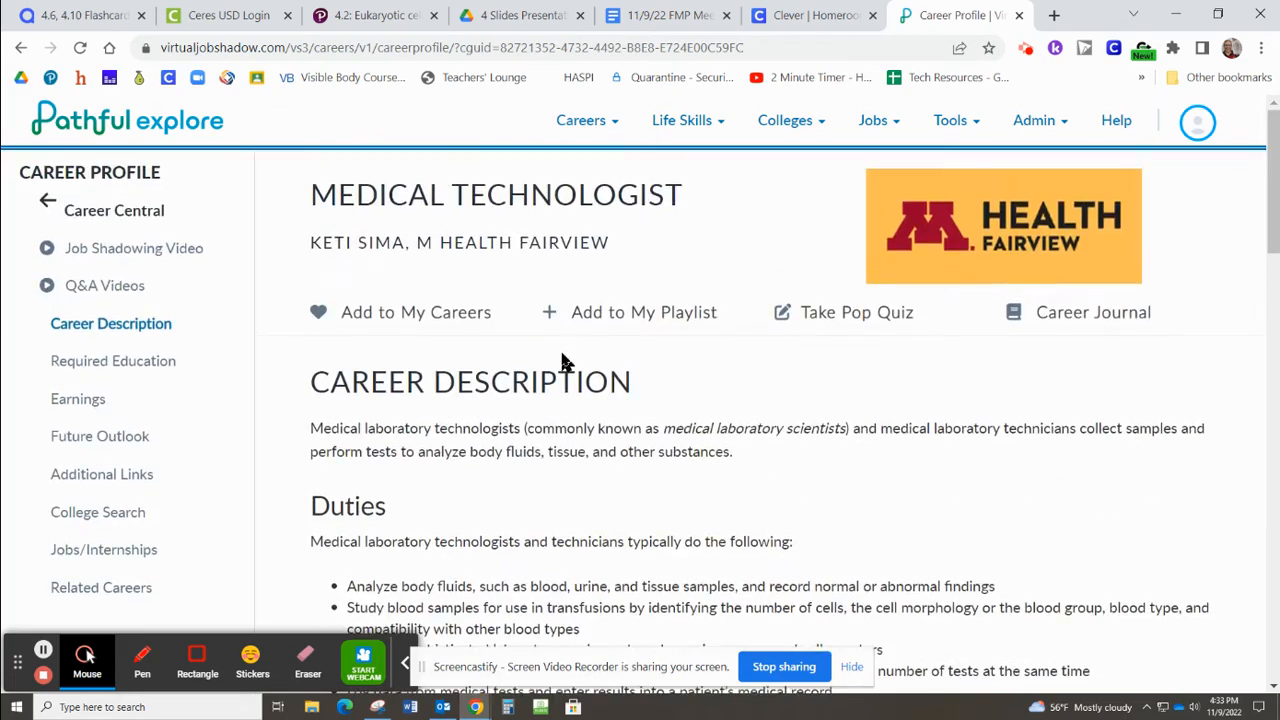
scroll("down", 3)
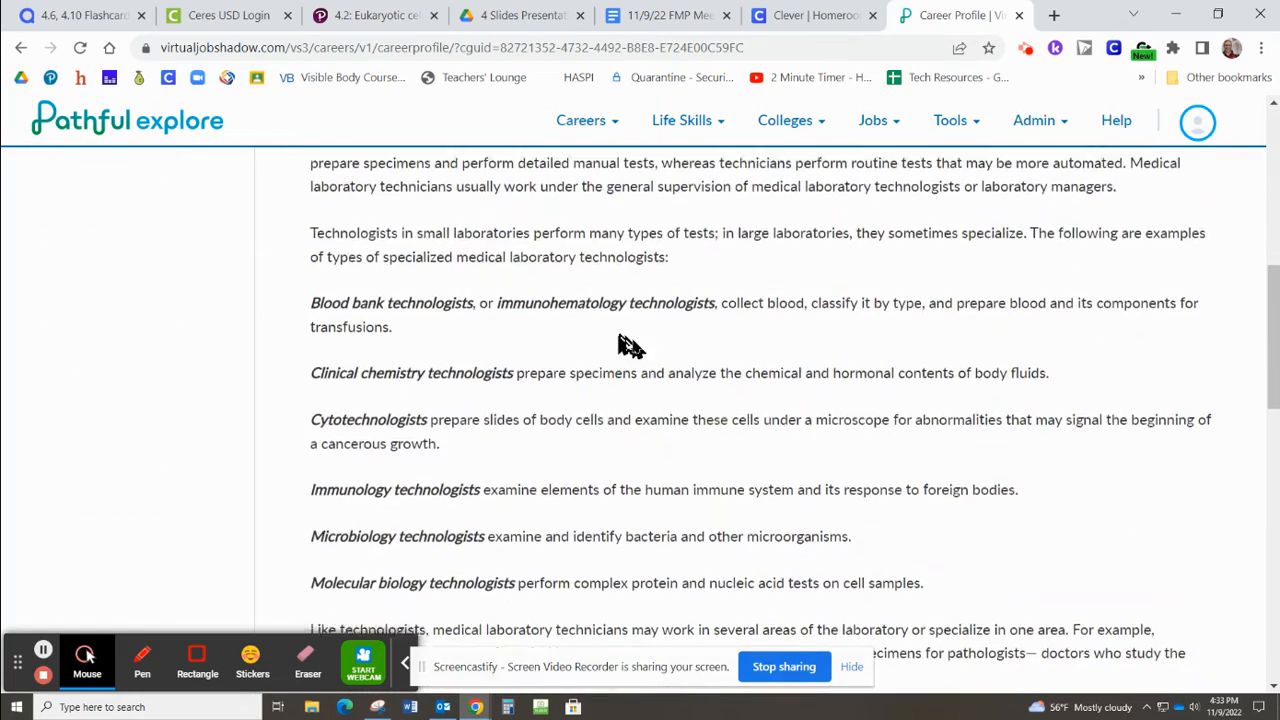
scroll("down", 3)
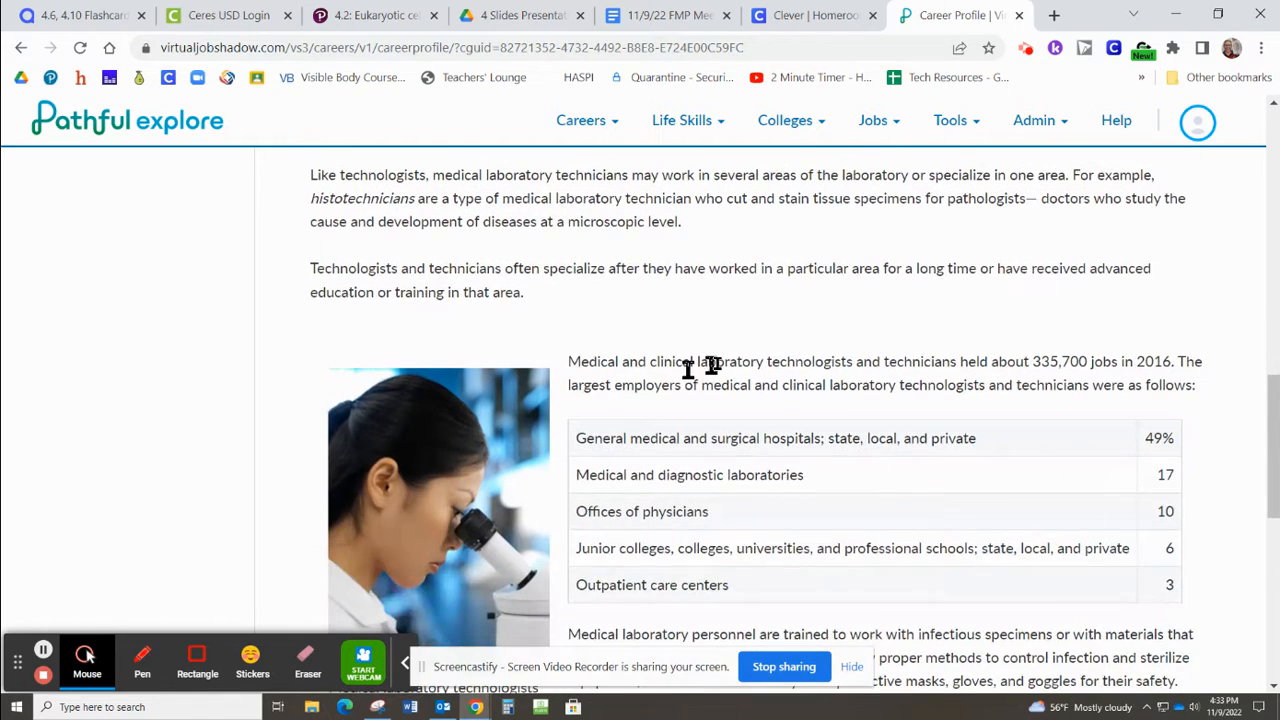
scroll("down", 3)
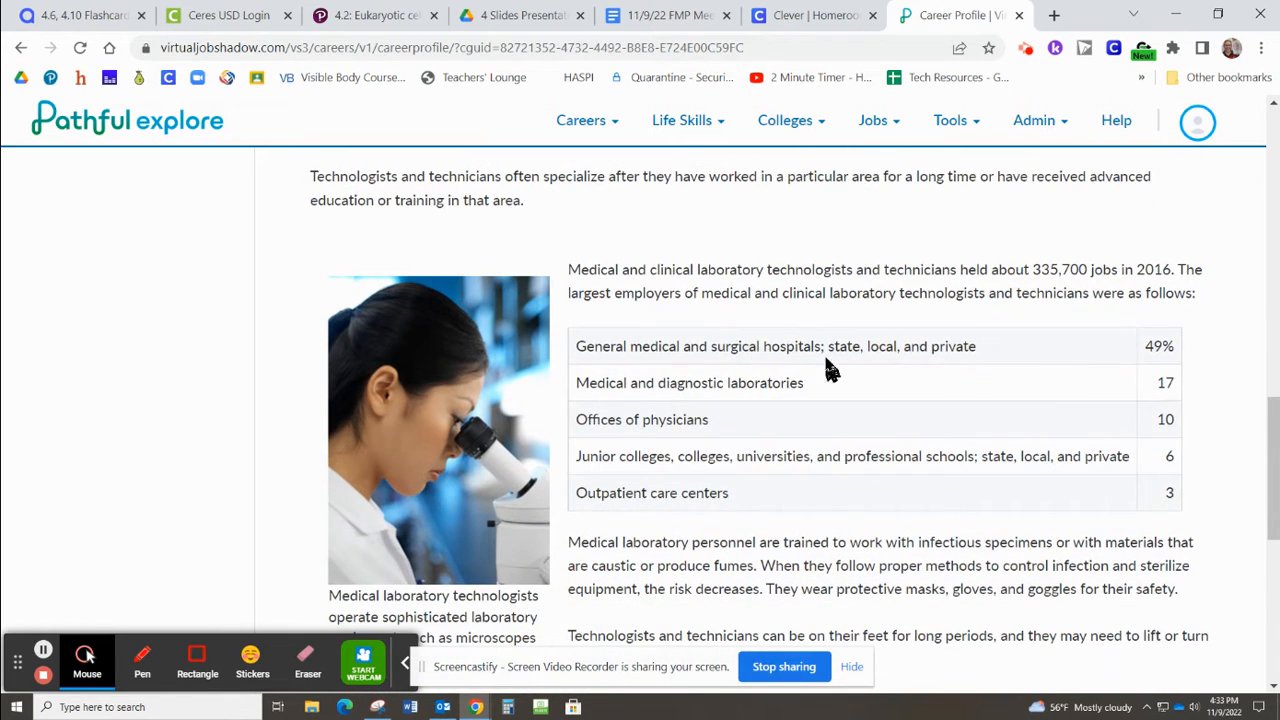
mouse_move(948, 448)
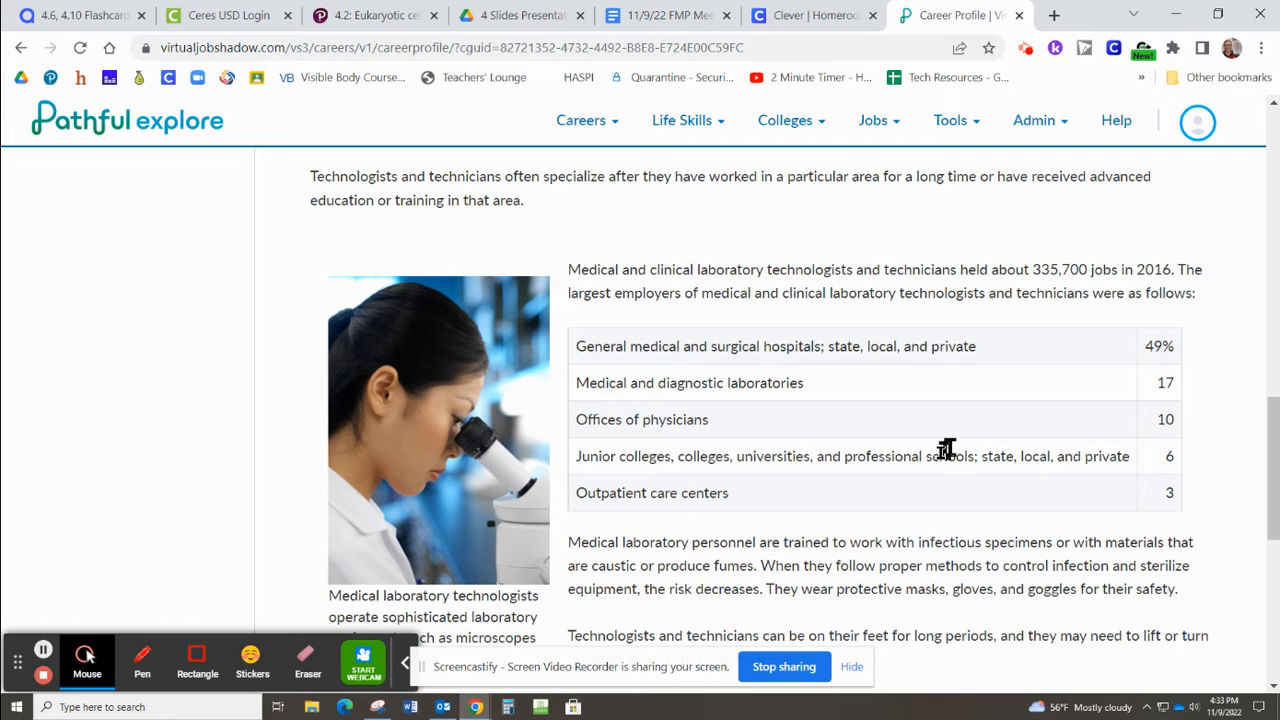
scroll("down", 3)
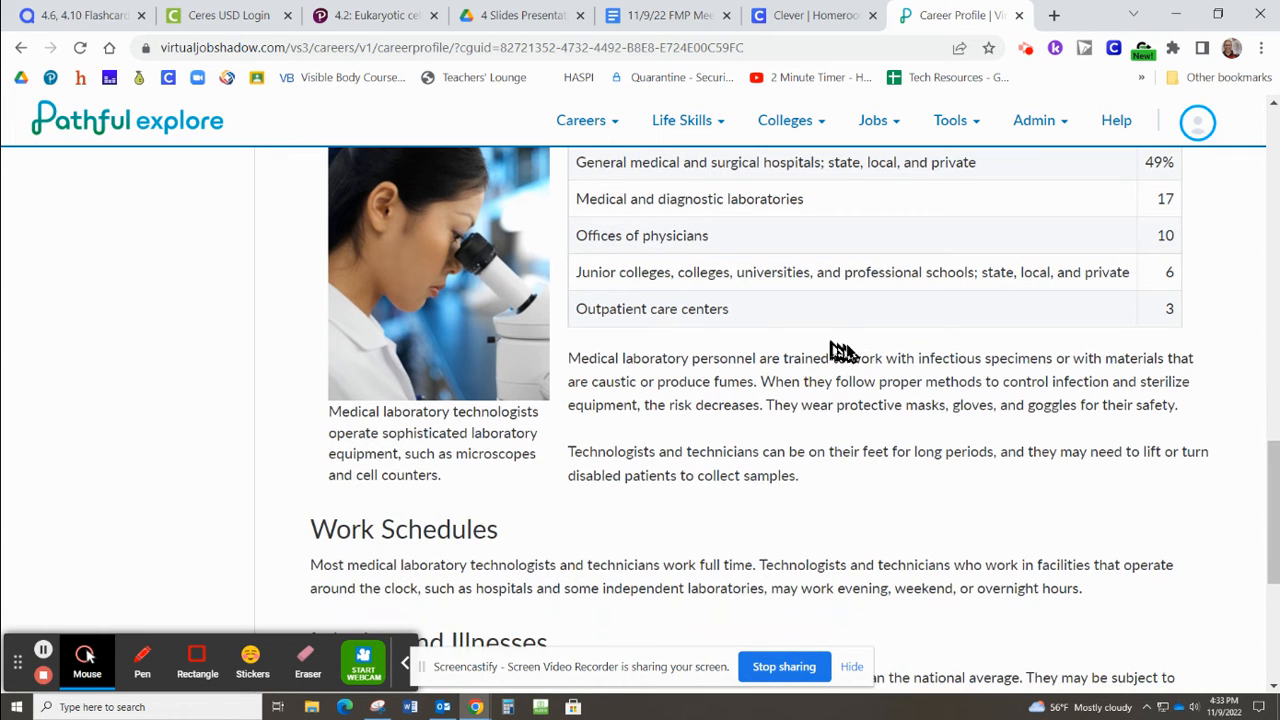
scroll("down", 3)
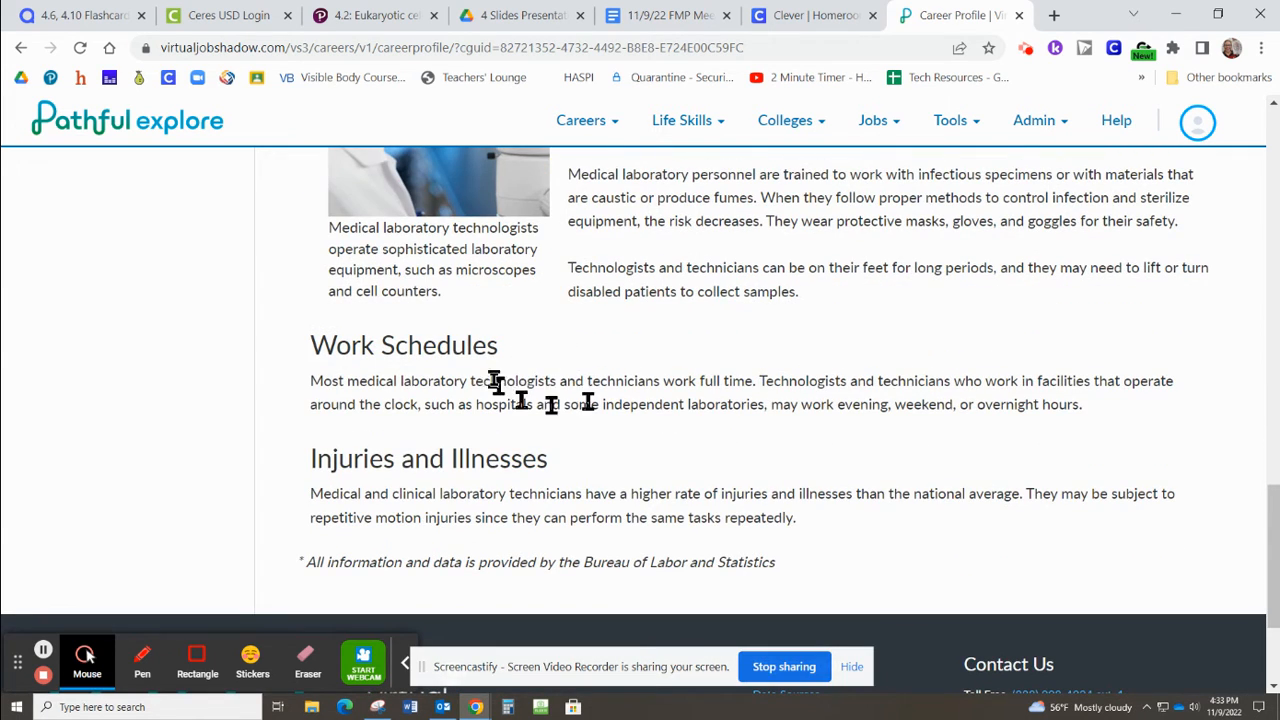
scroll("up", 3)
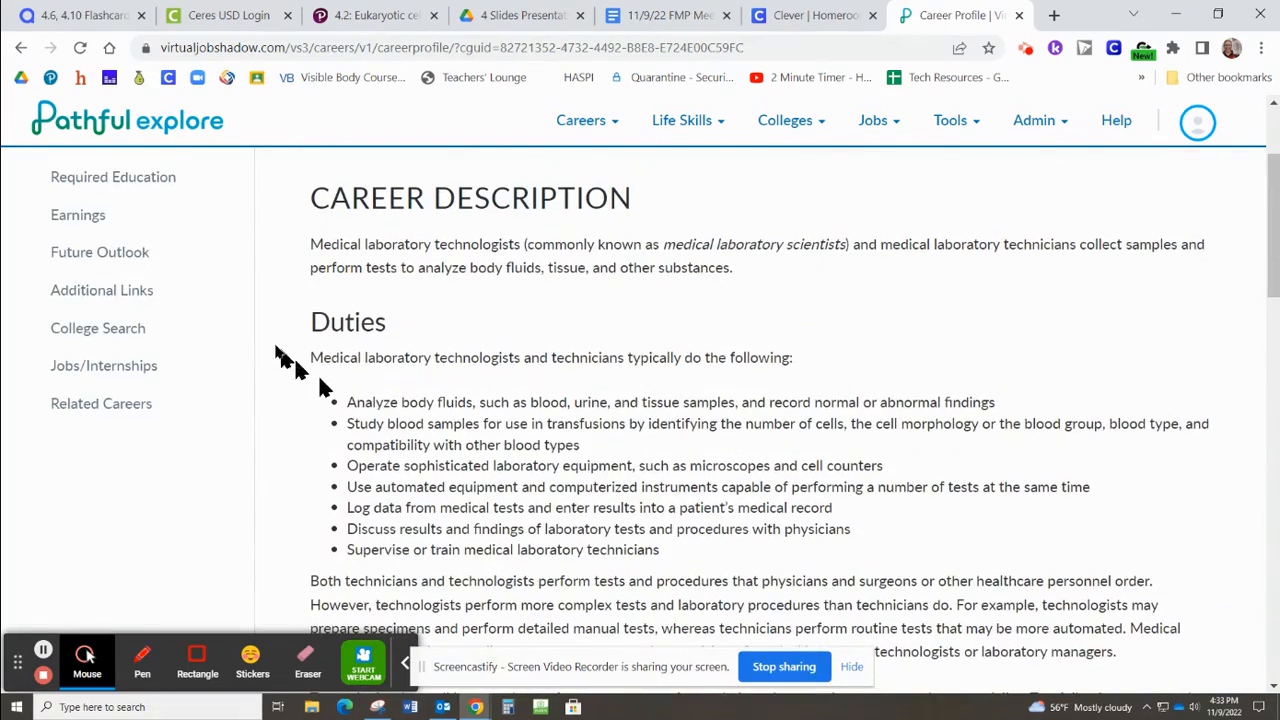
mouse_move(90, 218)
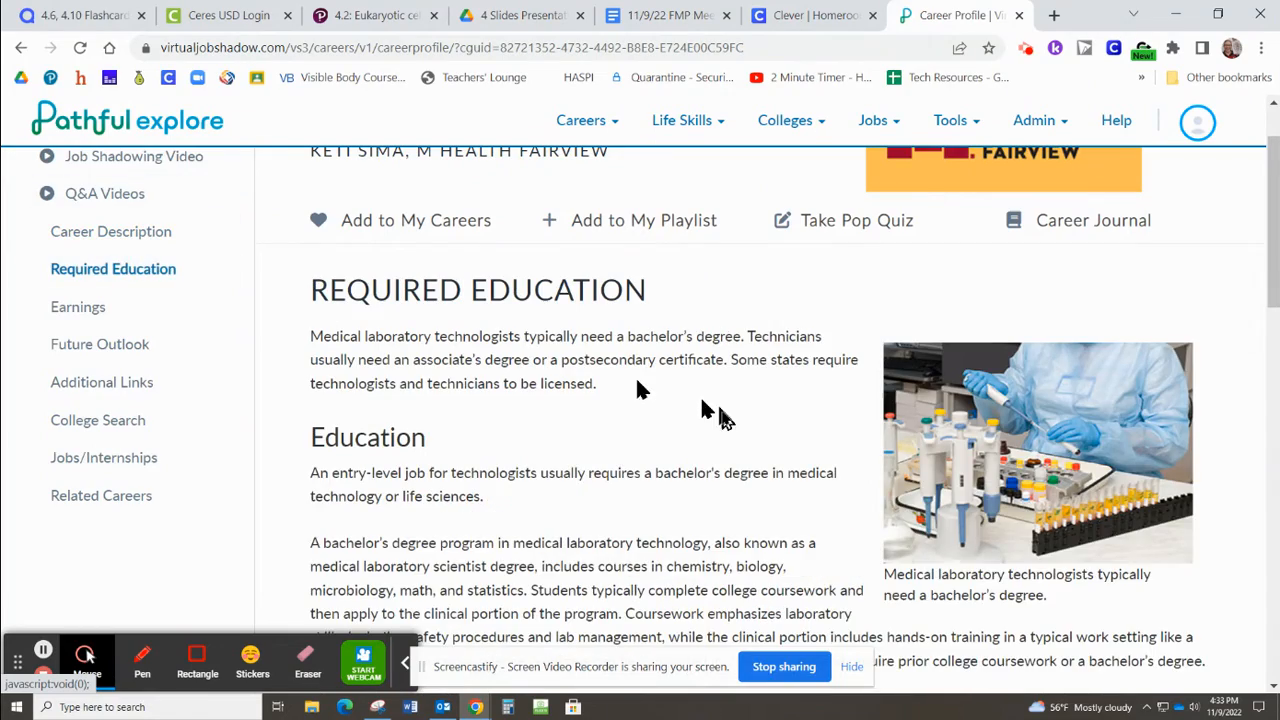
Review licensing and advancement details, then show the Earnings section with median wages
scroll("down", 3)
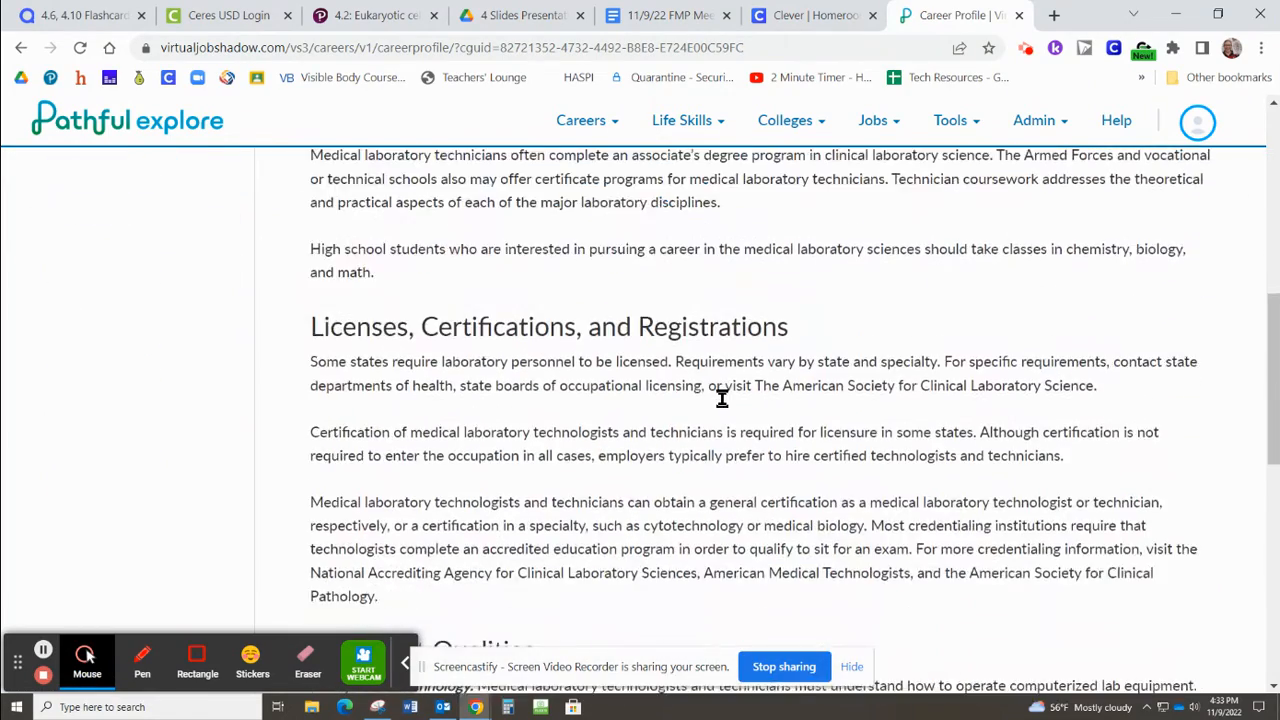
scroll("down", 3)
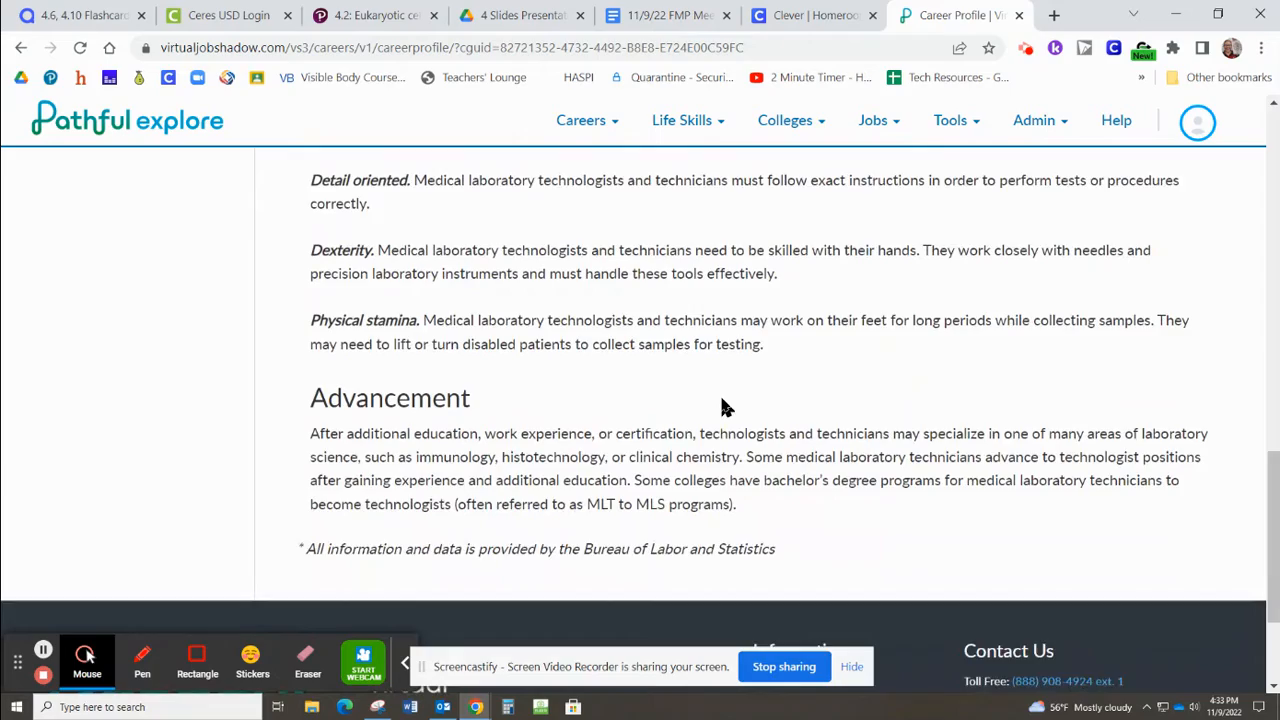
scroll("down", 3)
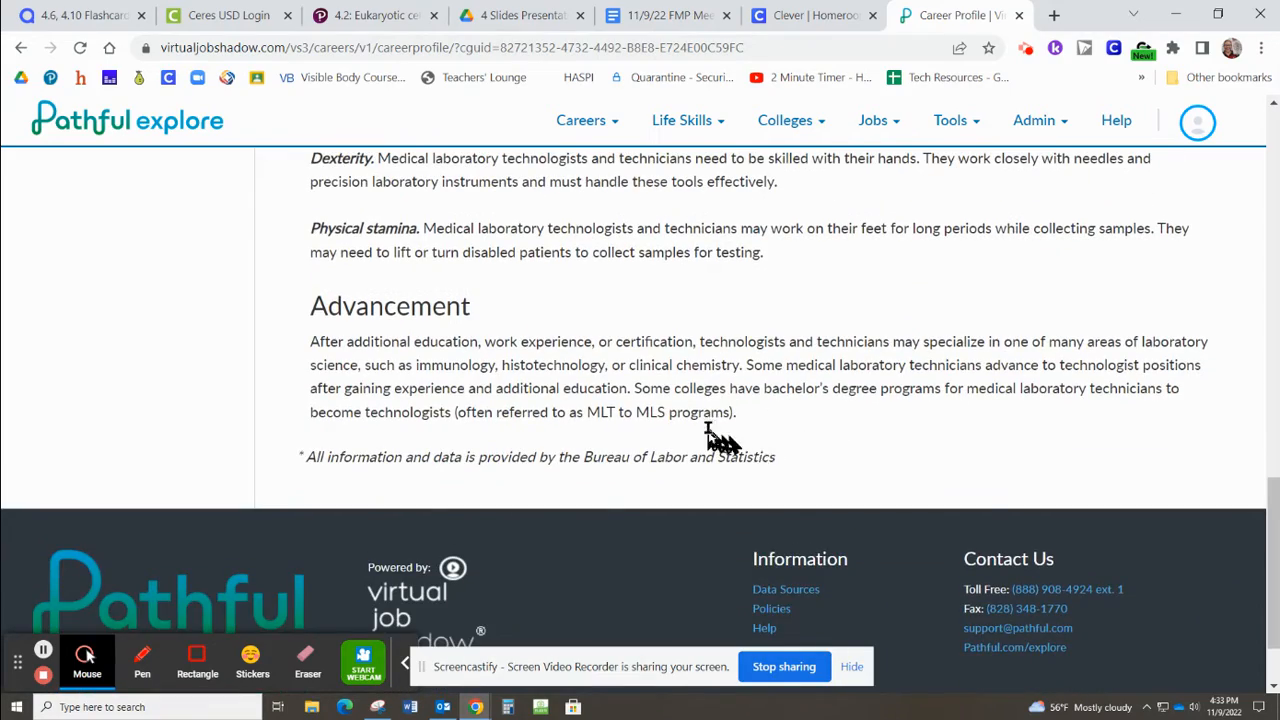
scroll("up", 3)
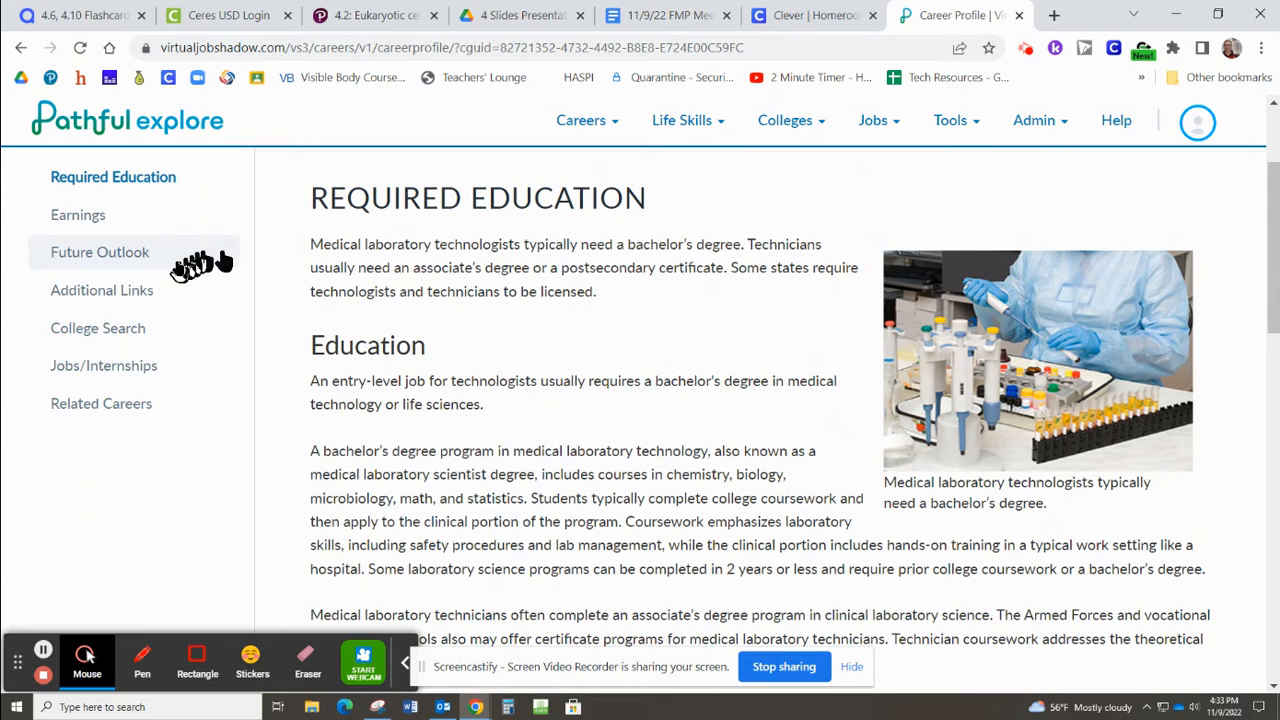
mouse_move(84, 216)
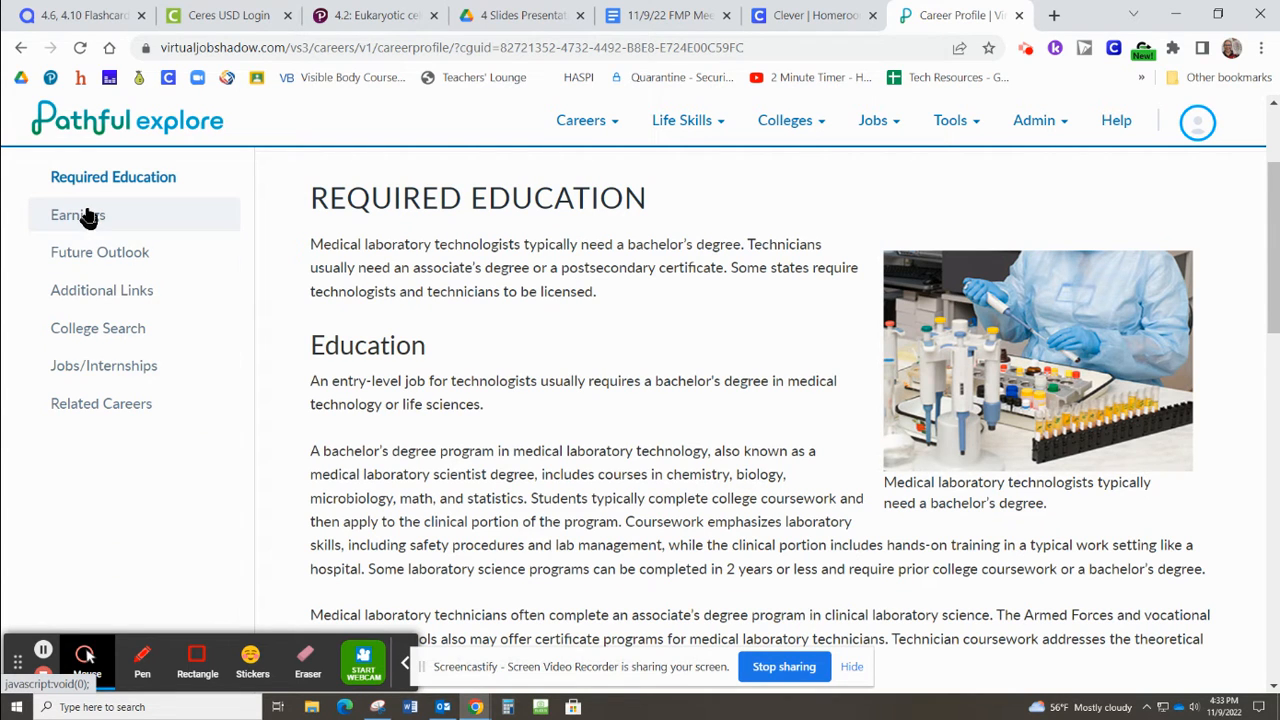
left_click(76, 214)
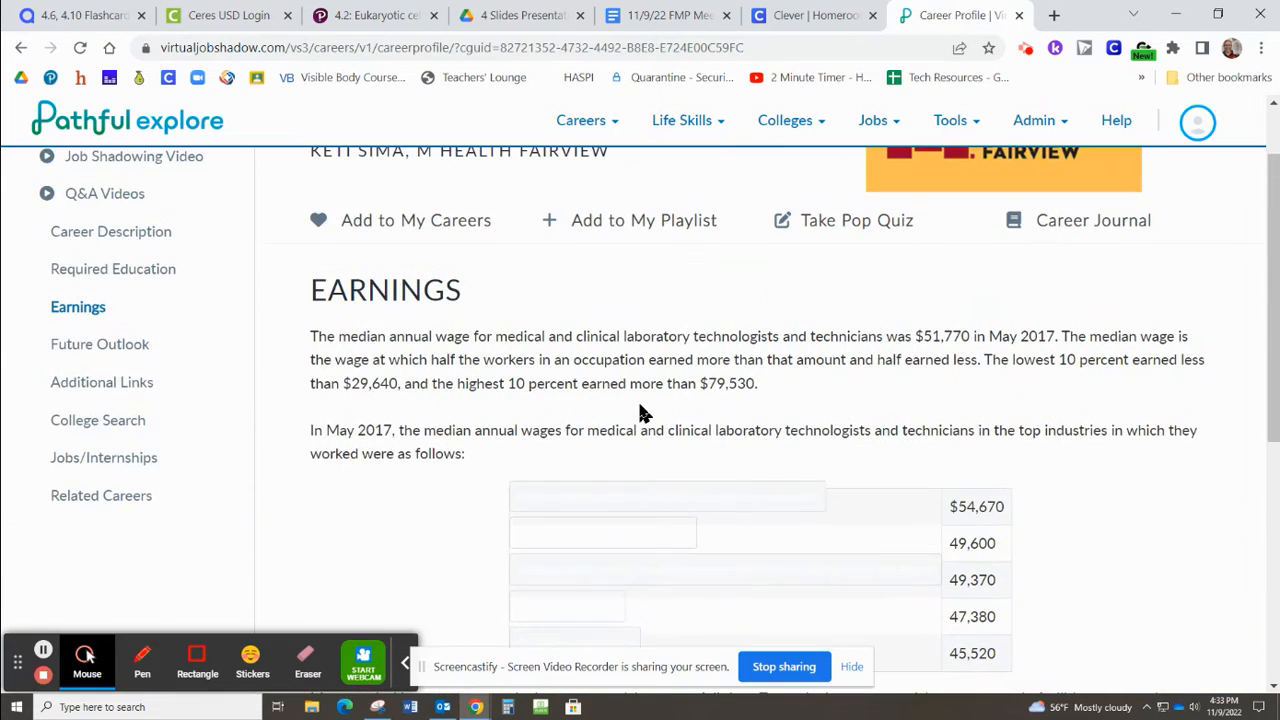
mouse_move(84, 344)
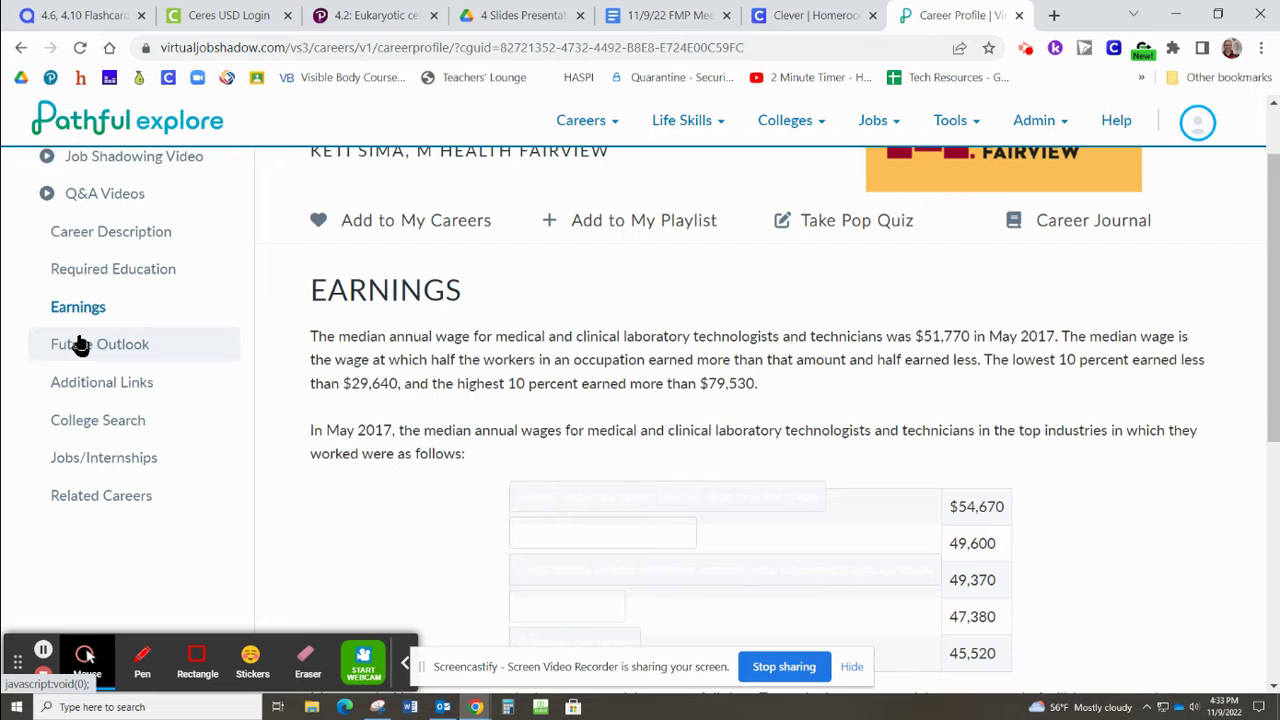
View the Future Outlook with 12 and 14 percent growth, then the Additional Links
left_click(100, 344)
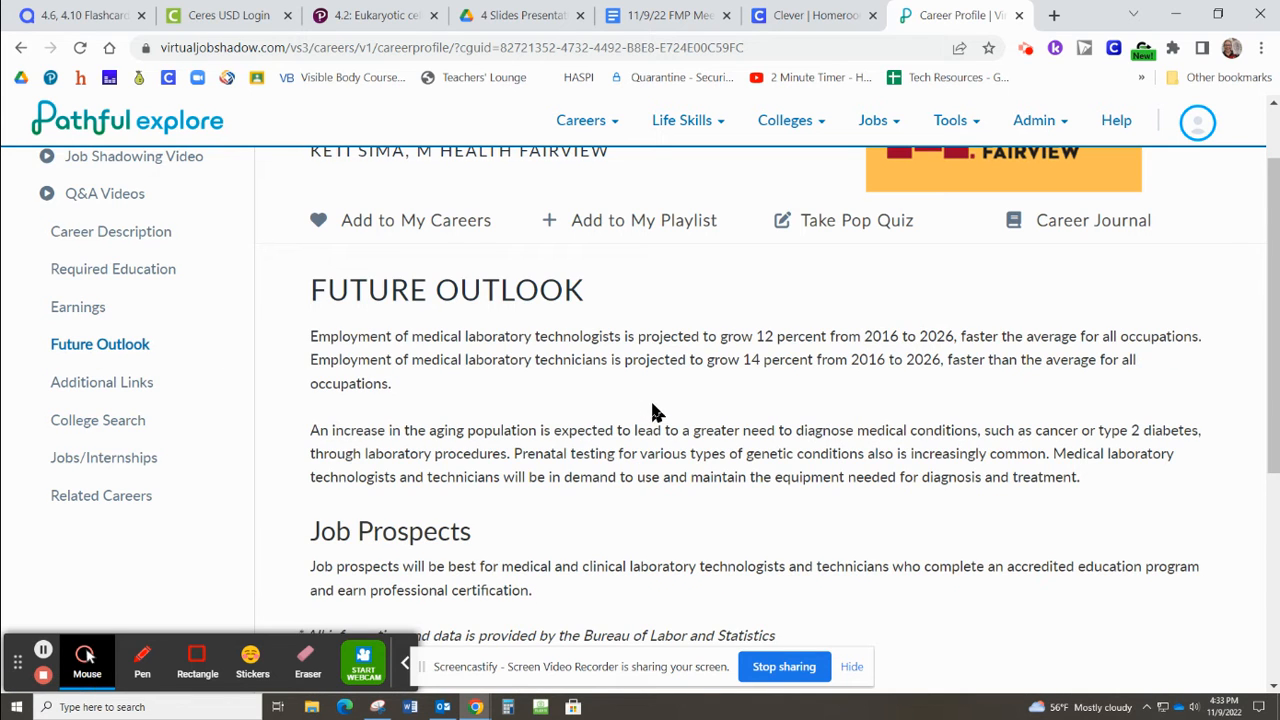
mouse_move(704, 418)
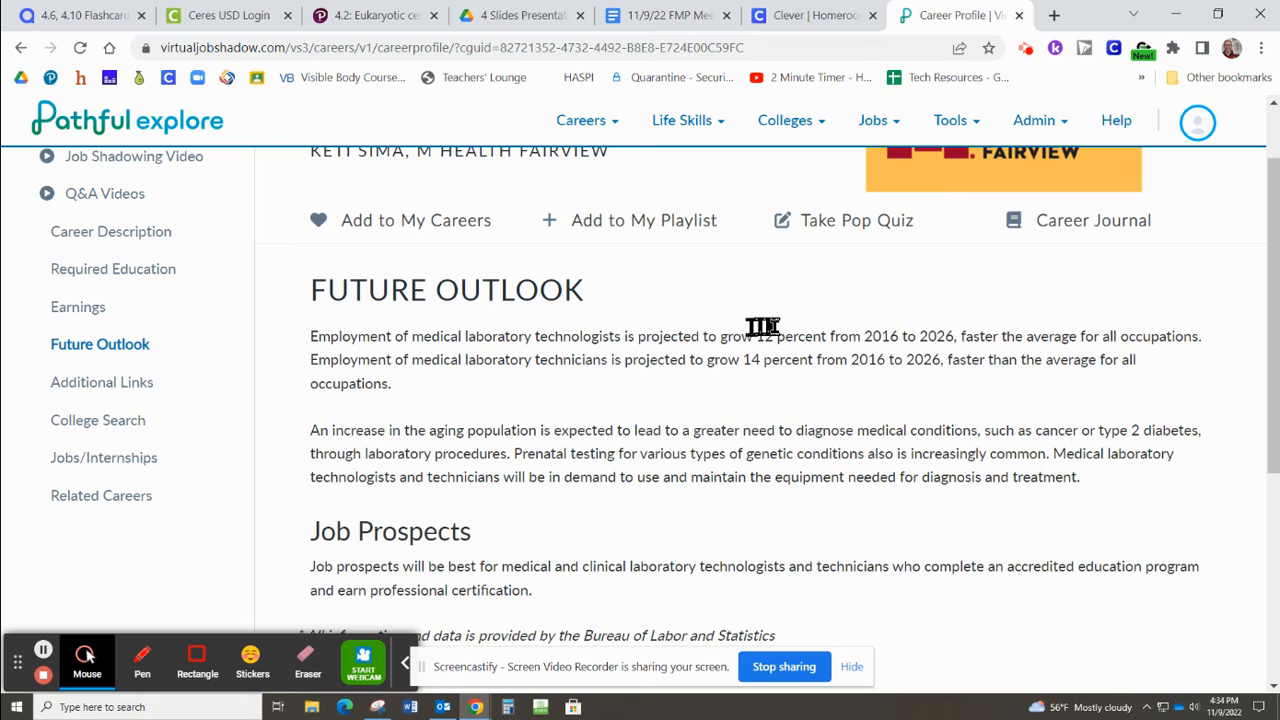
mouse_move(772, 382)
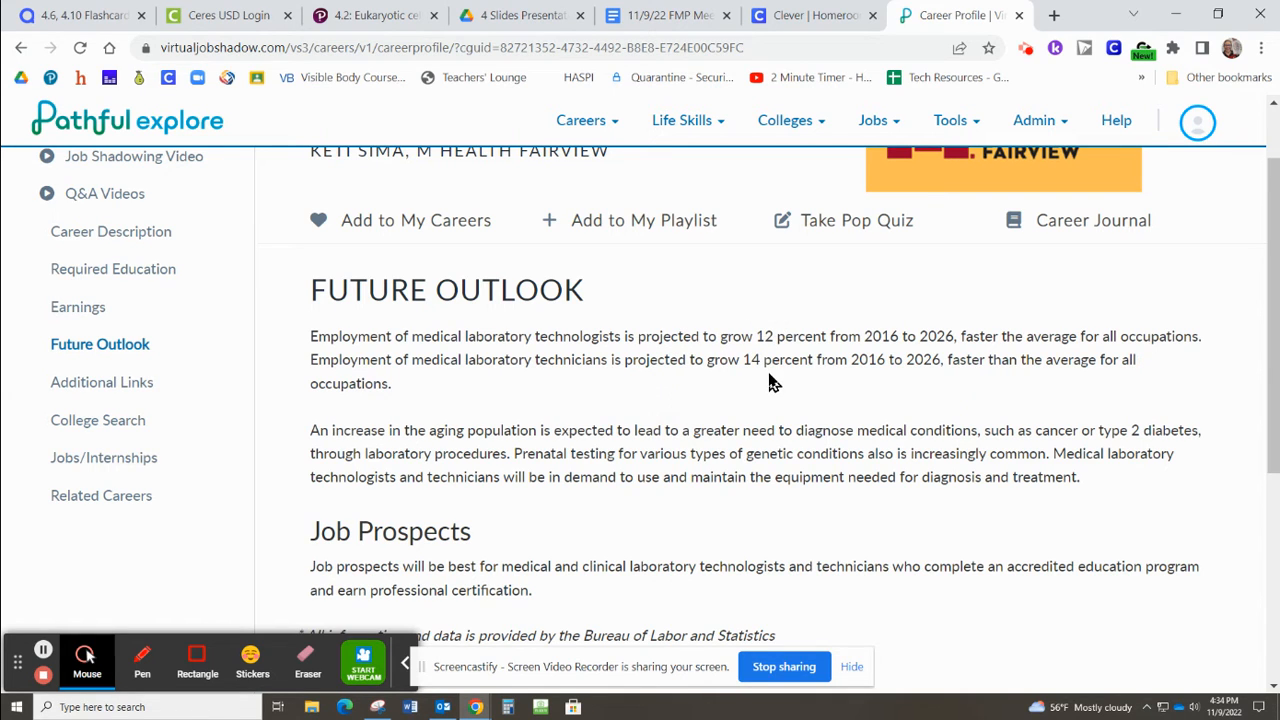
mouse_move(780, 390)
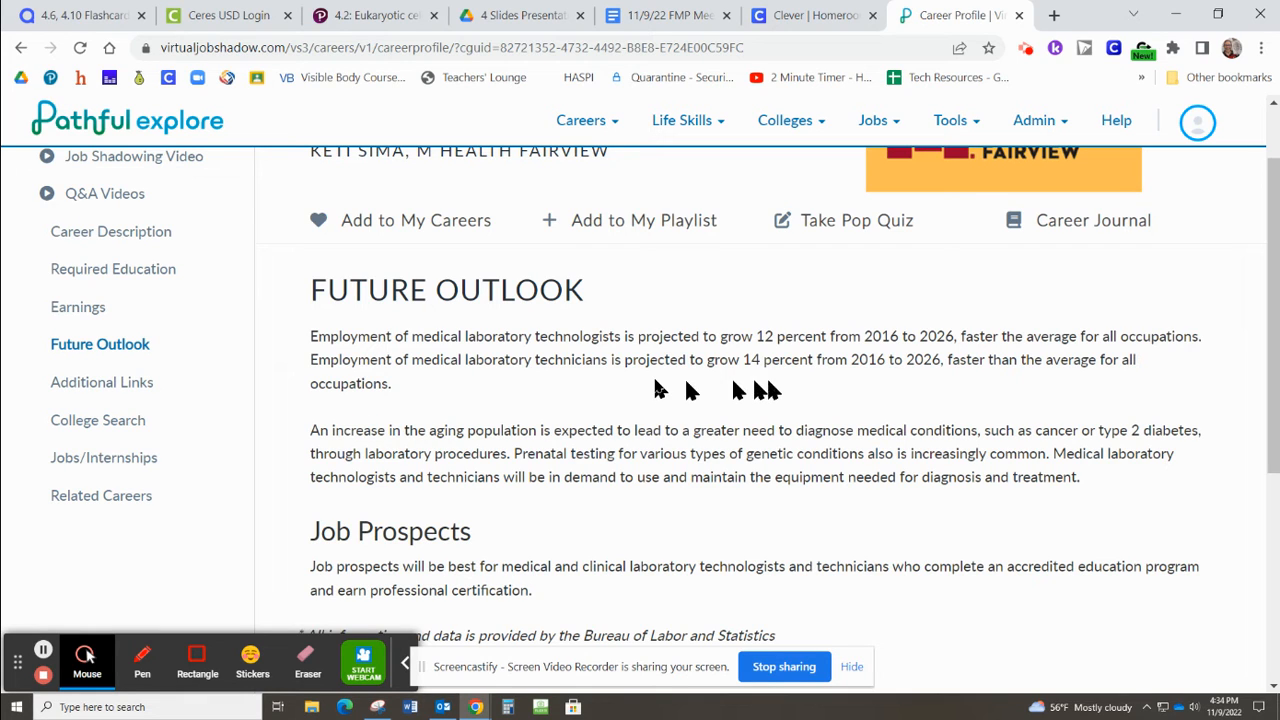
mouse_move(828, 384)
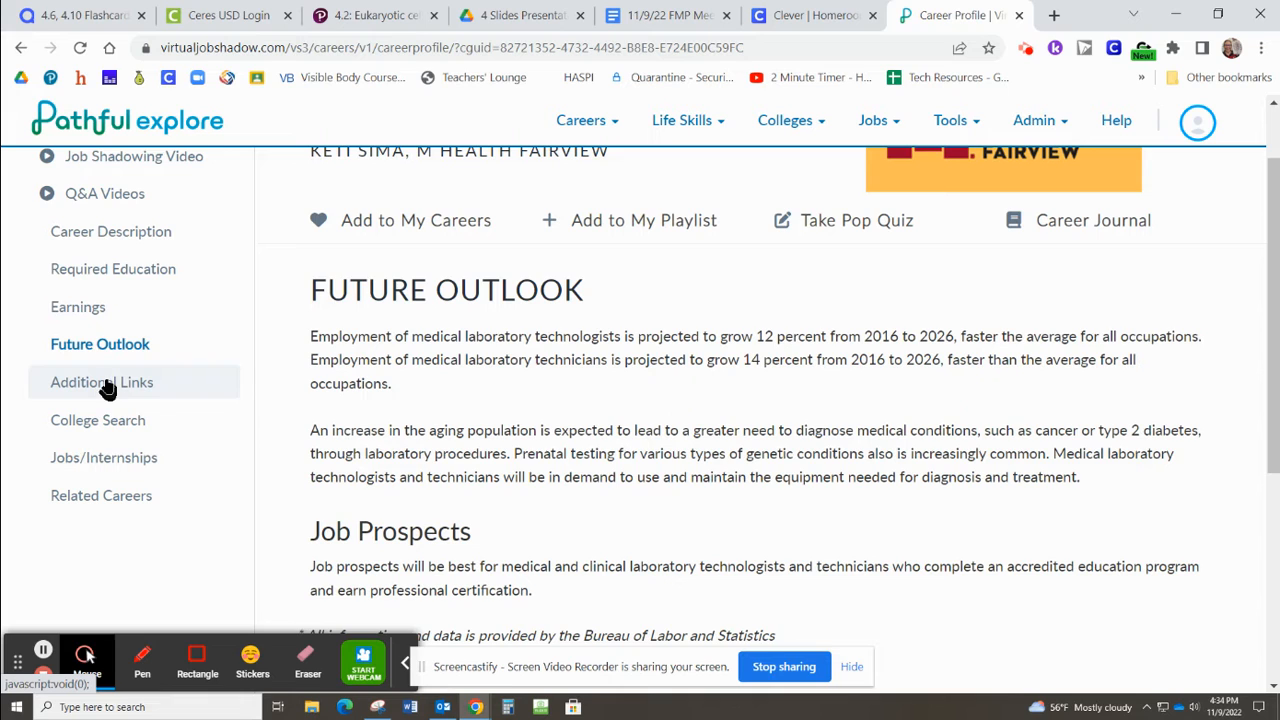
left_click(100, 382)
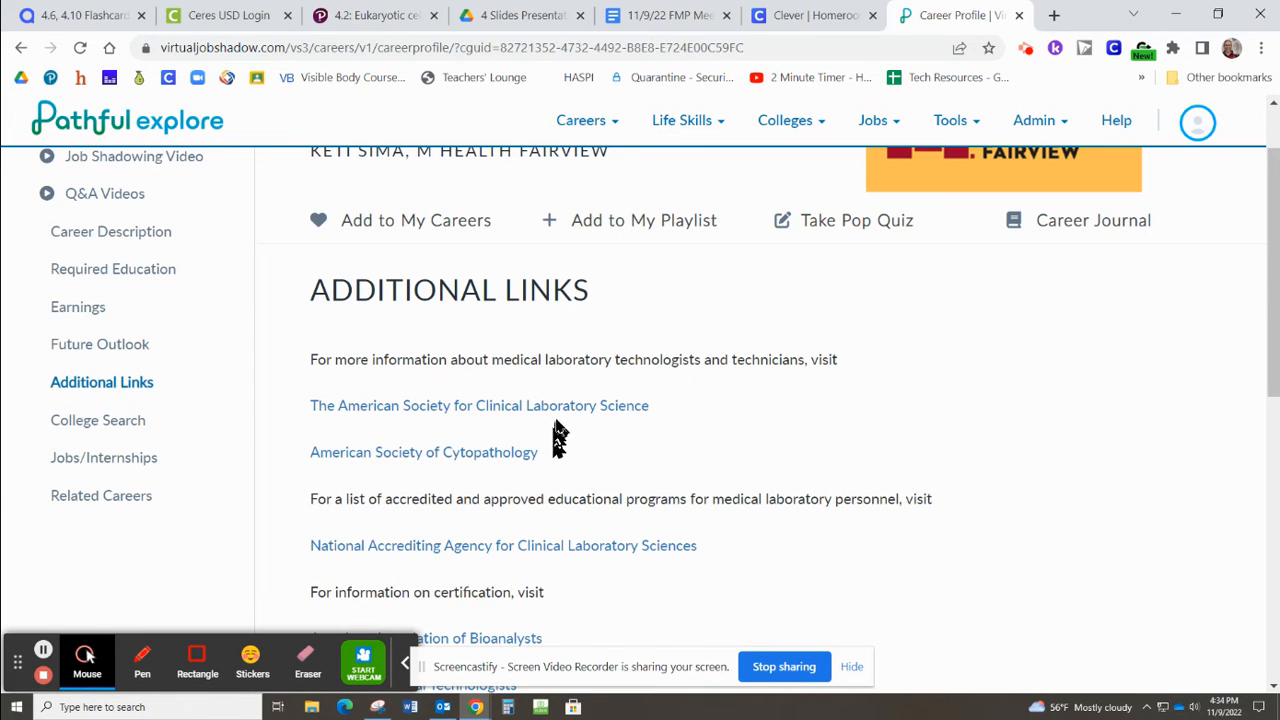
mouse_move(570, 558)
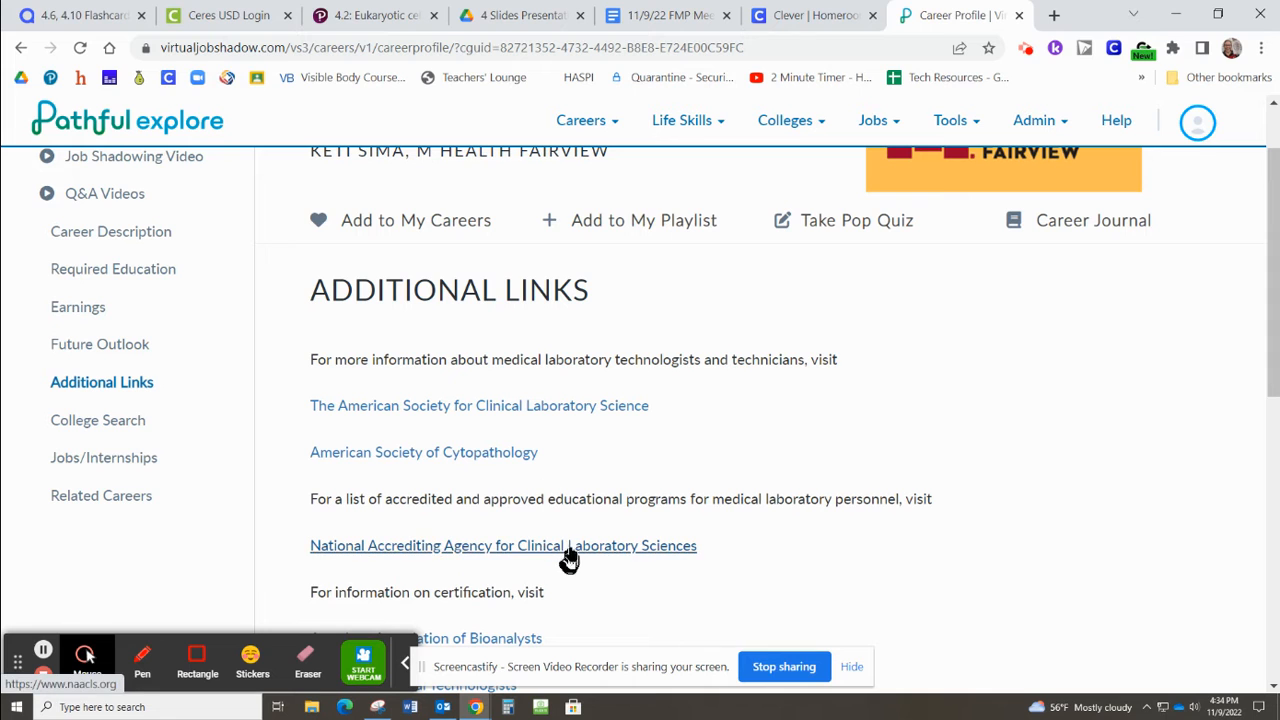
Browse the California college search, then show related careers such as Audiologist and Certified Medical Assistant
scroll("down", 3)
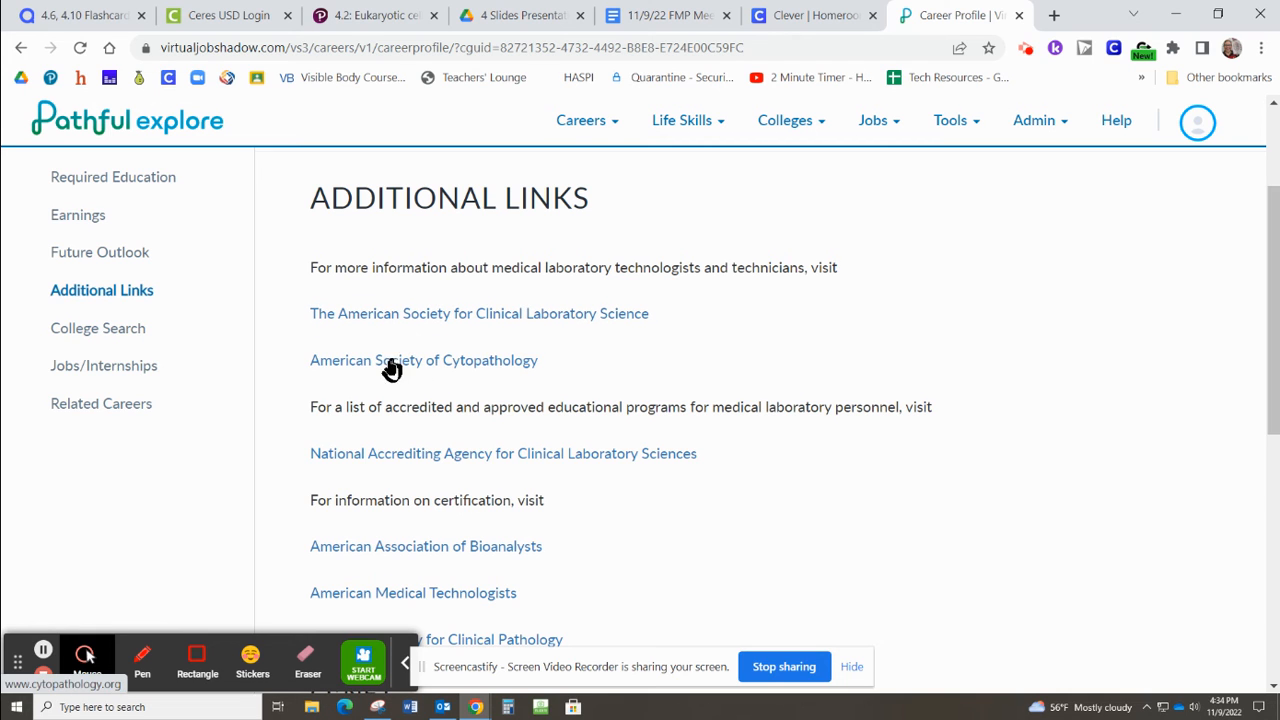
mouse_move(110, 332)
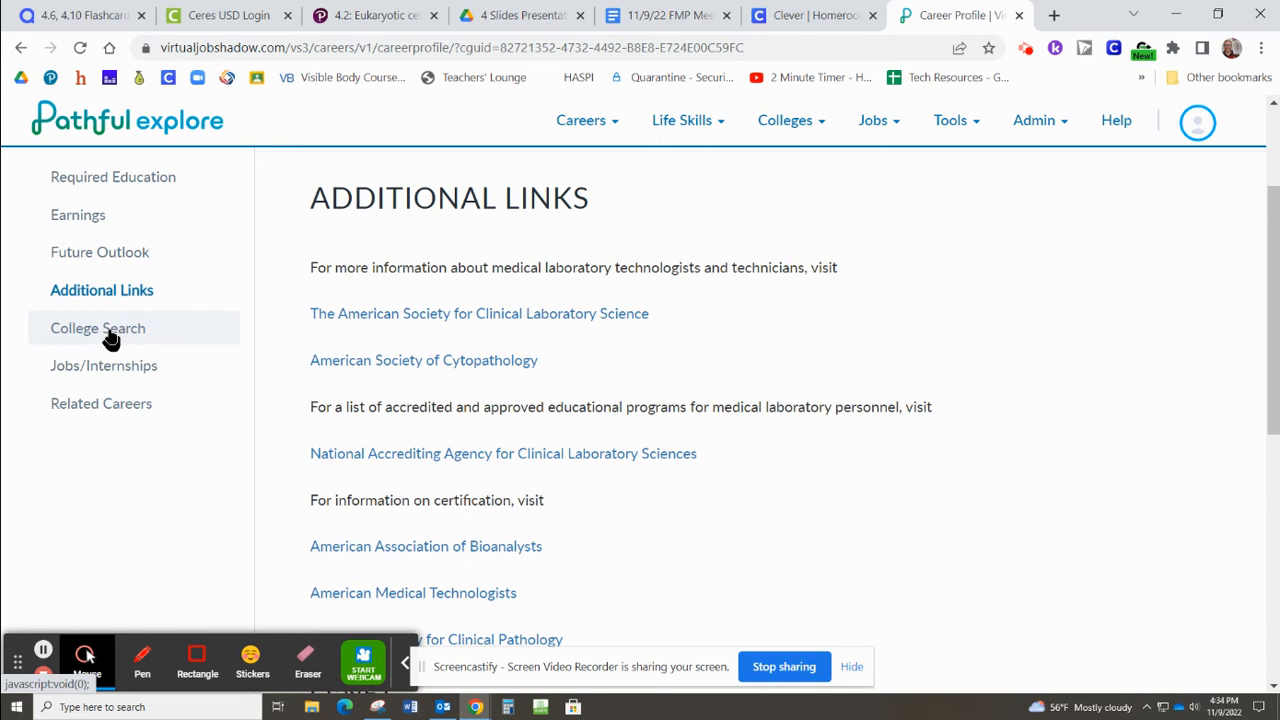
left_click(96, 328)
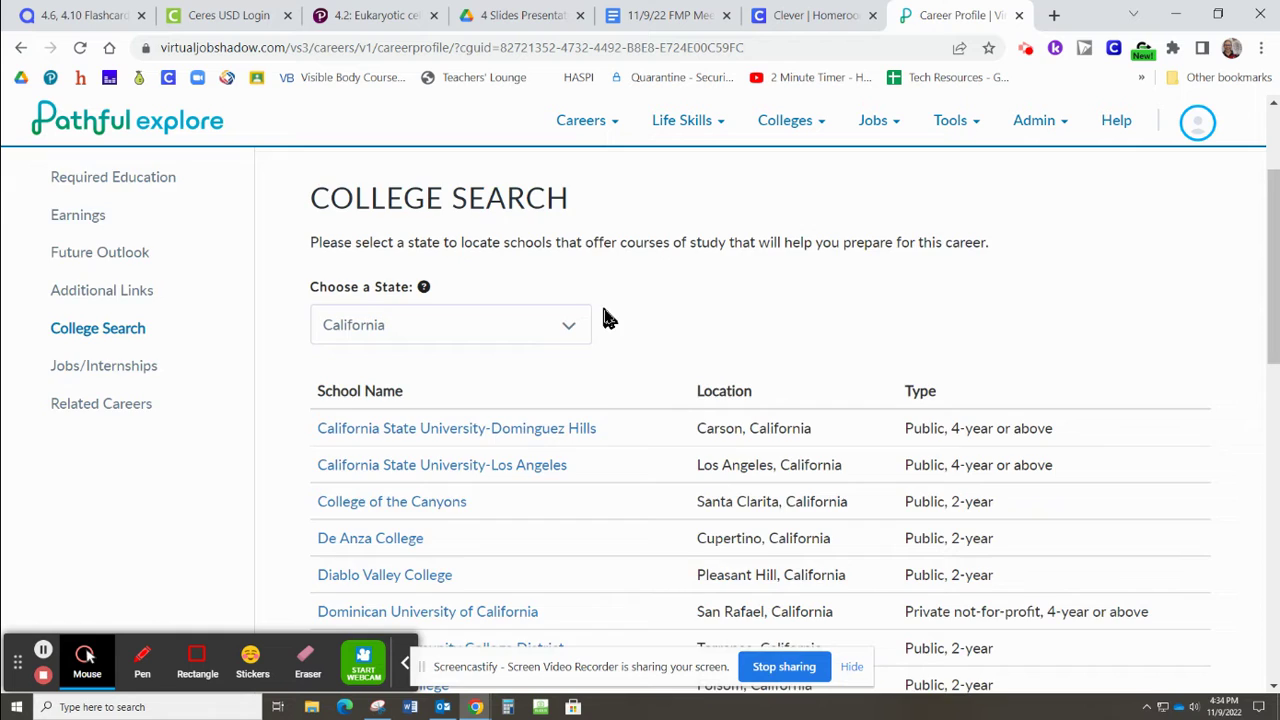
scroll("down", 3)
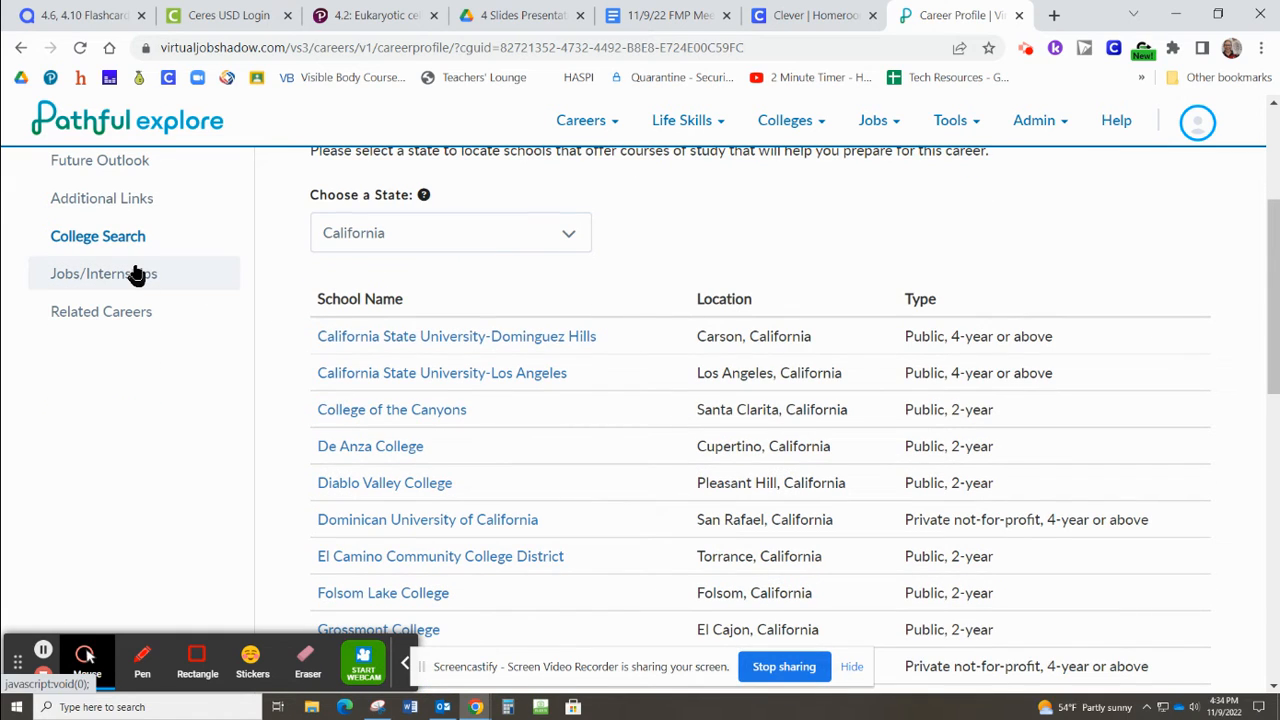
left_click(104, 272)
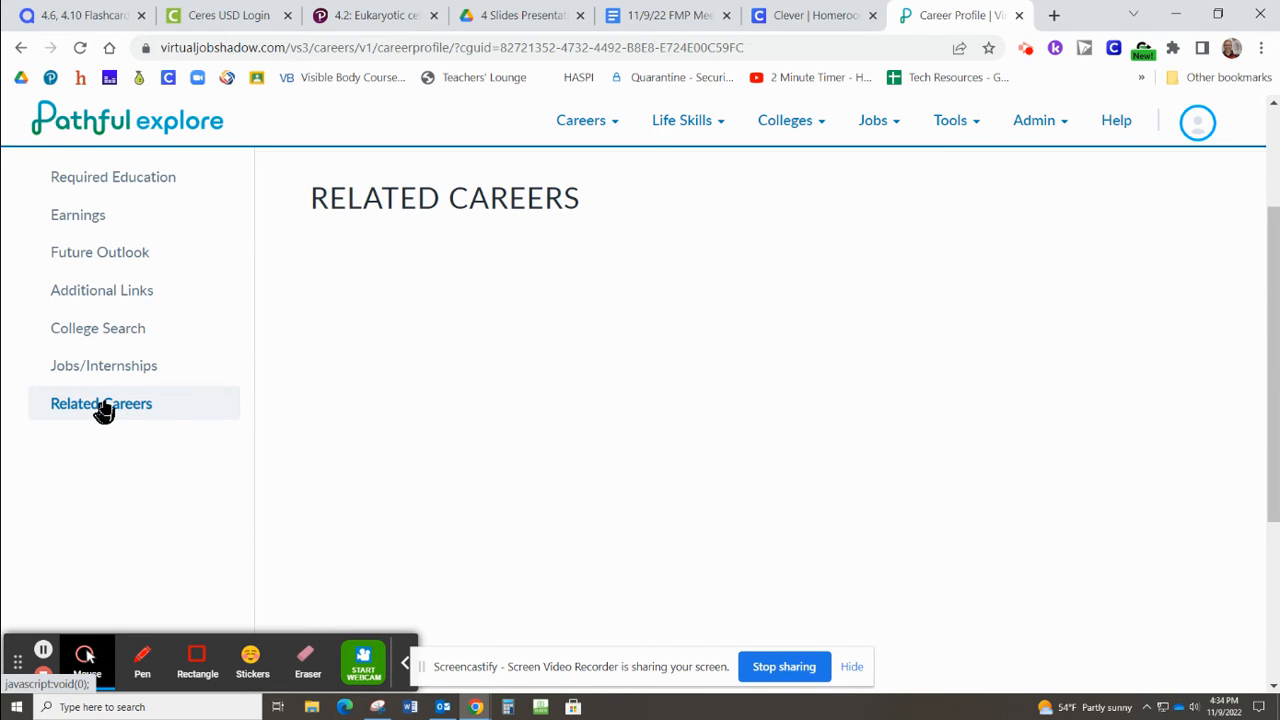
left_click(100, 404)
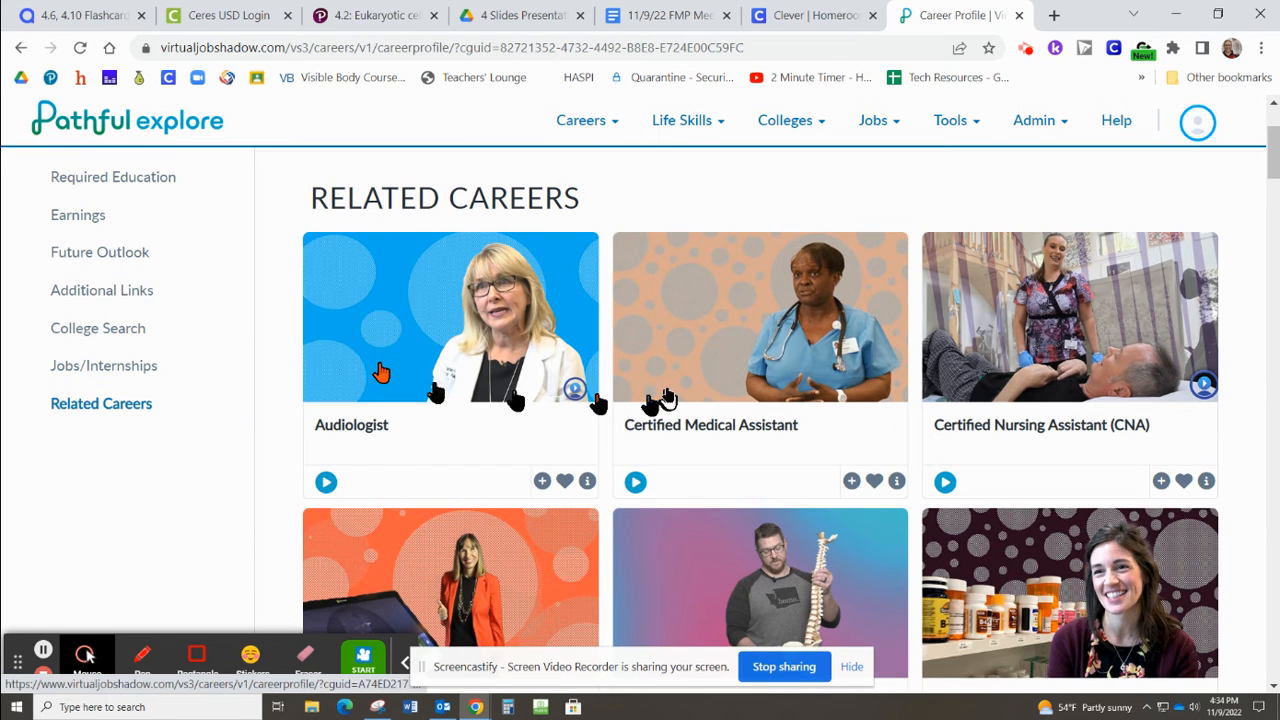
scroll("down", 3)
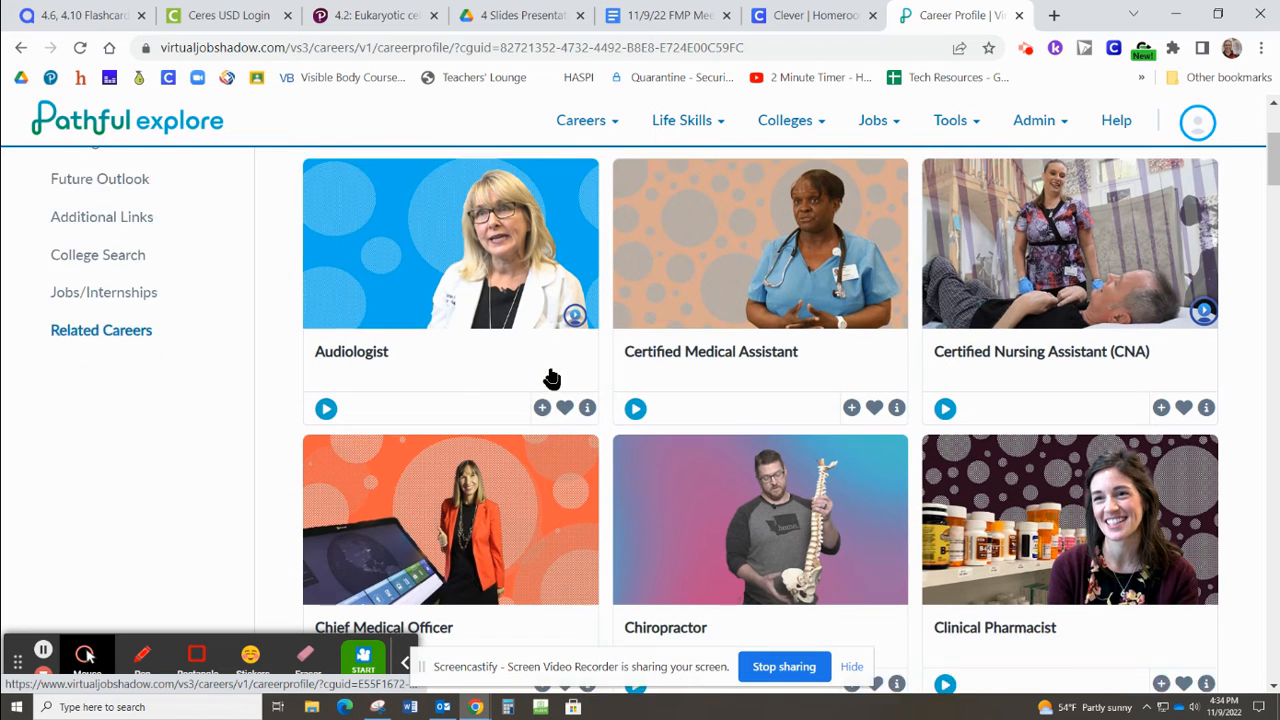
scroll("down", 3)
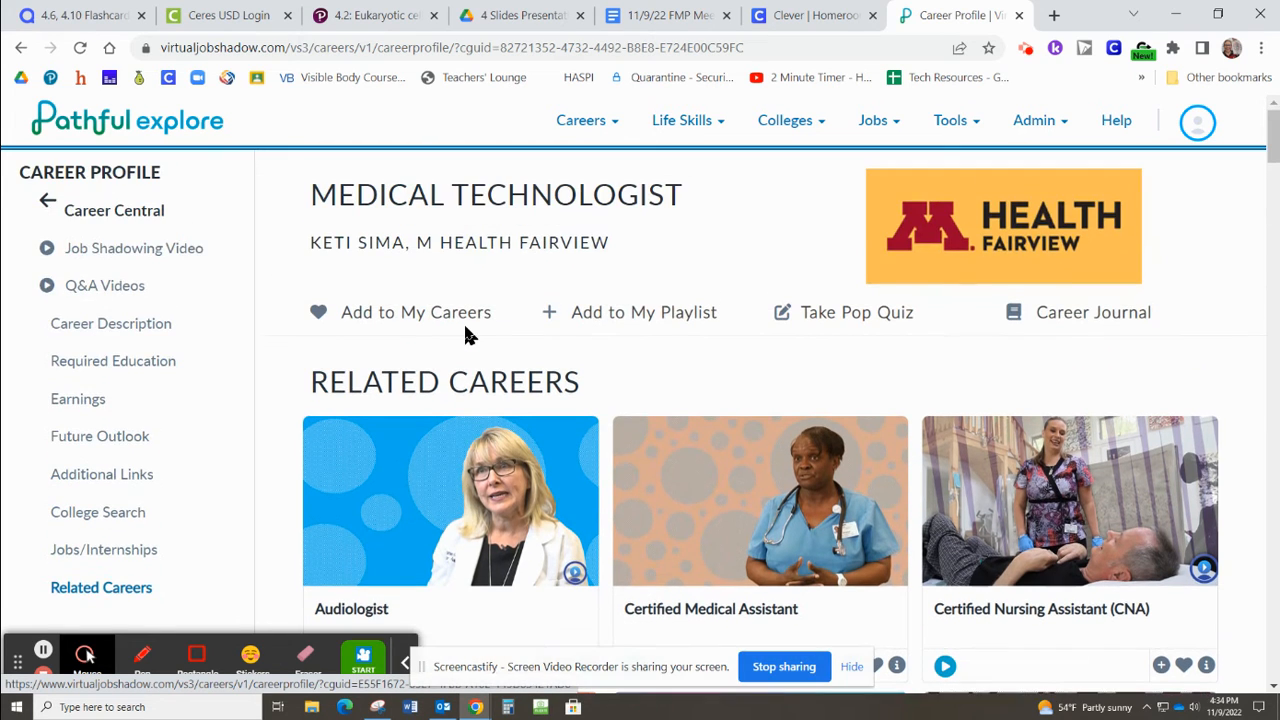
mouse_move(560, 232)
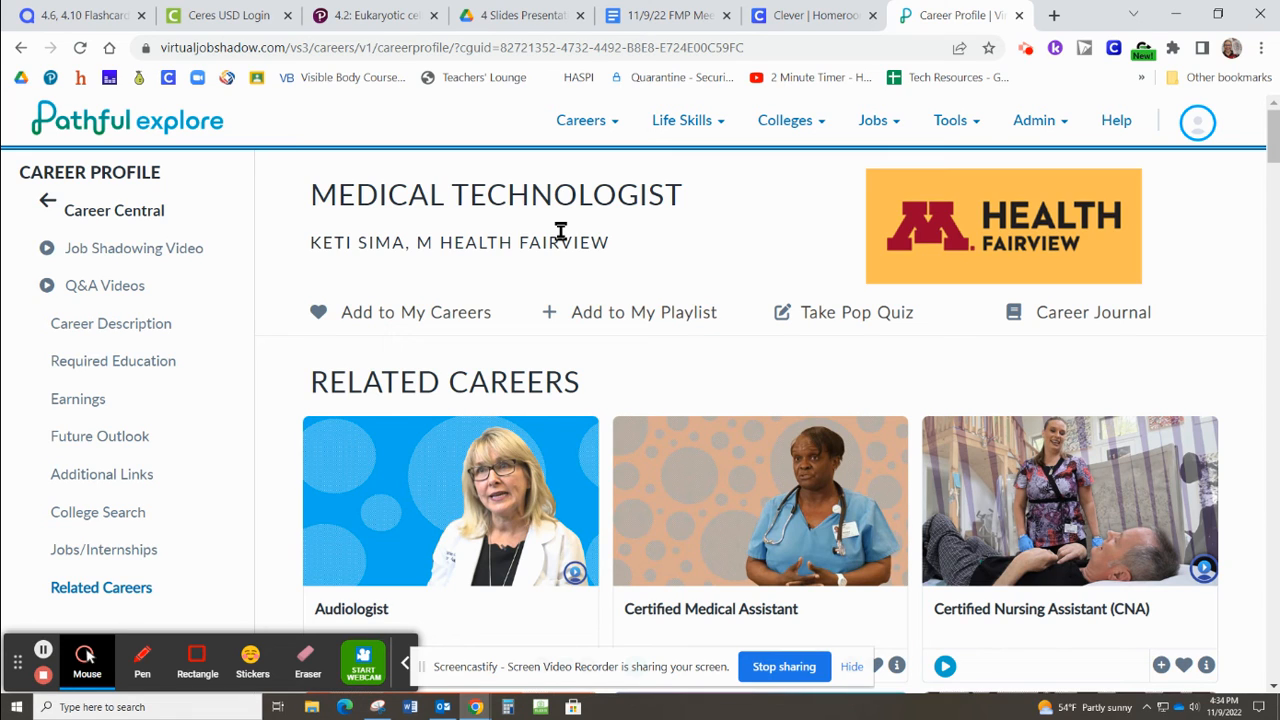
mouse_move(576, 236)
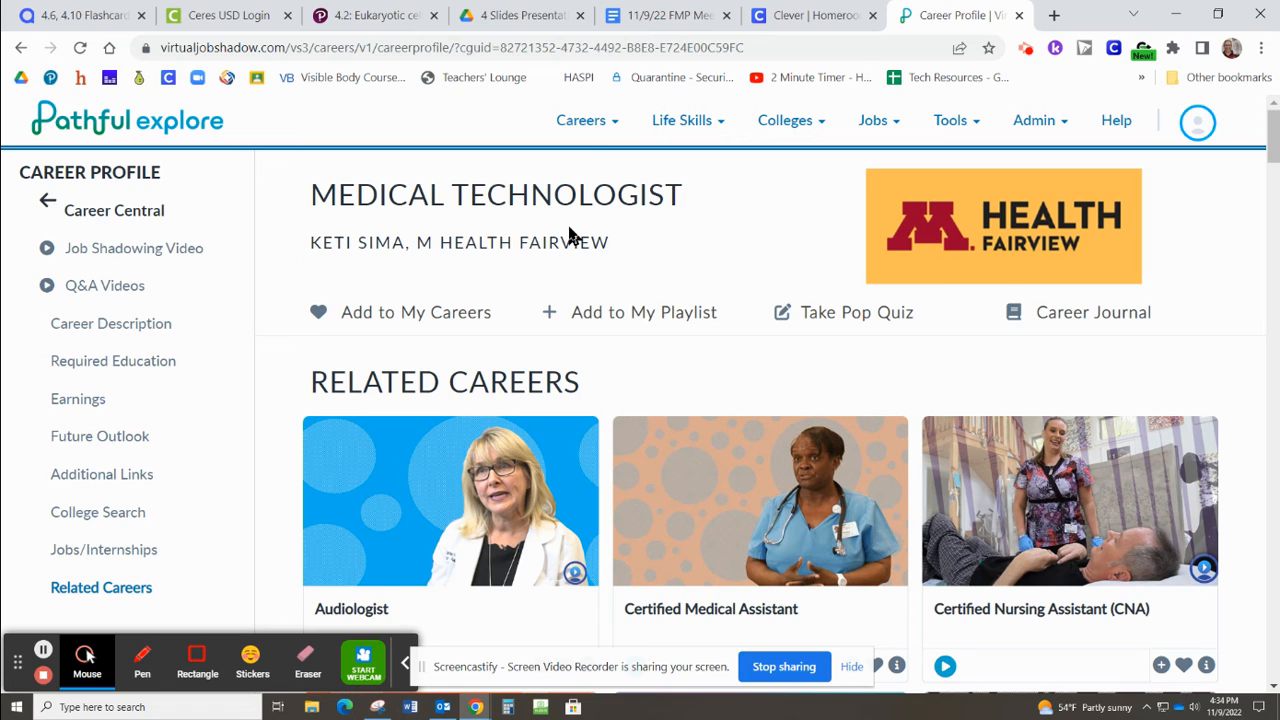
mouse_move(636, 184)
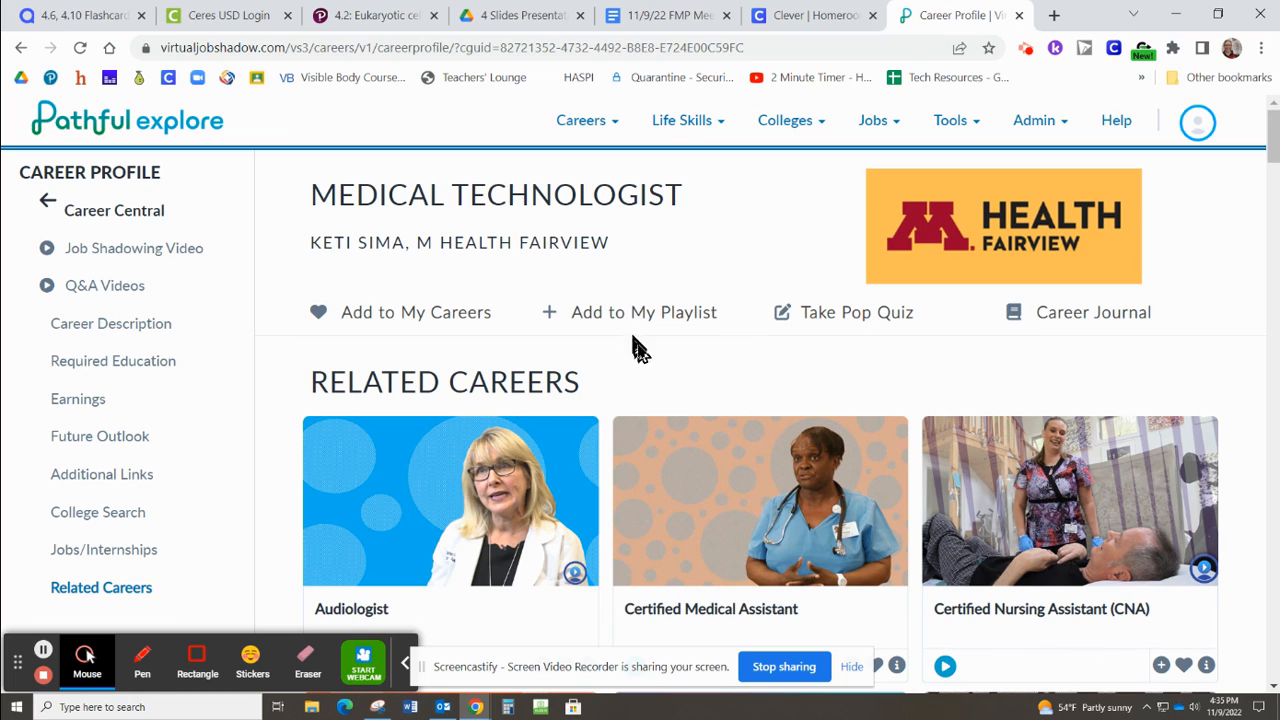
mouse_move(784, 666)
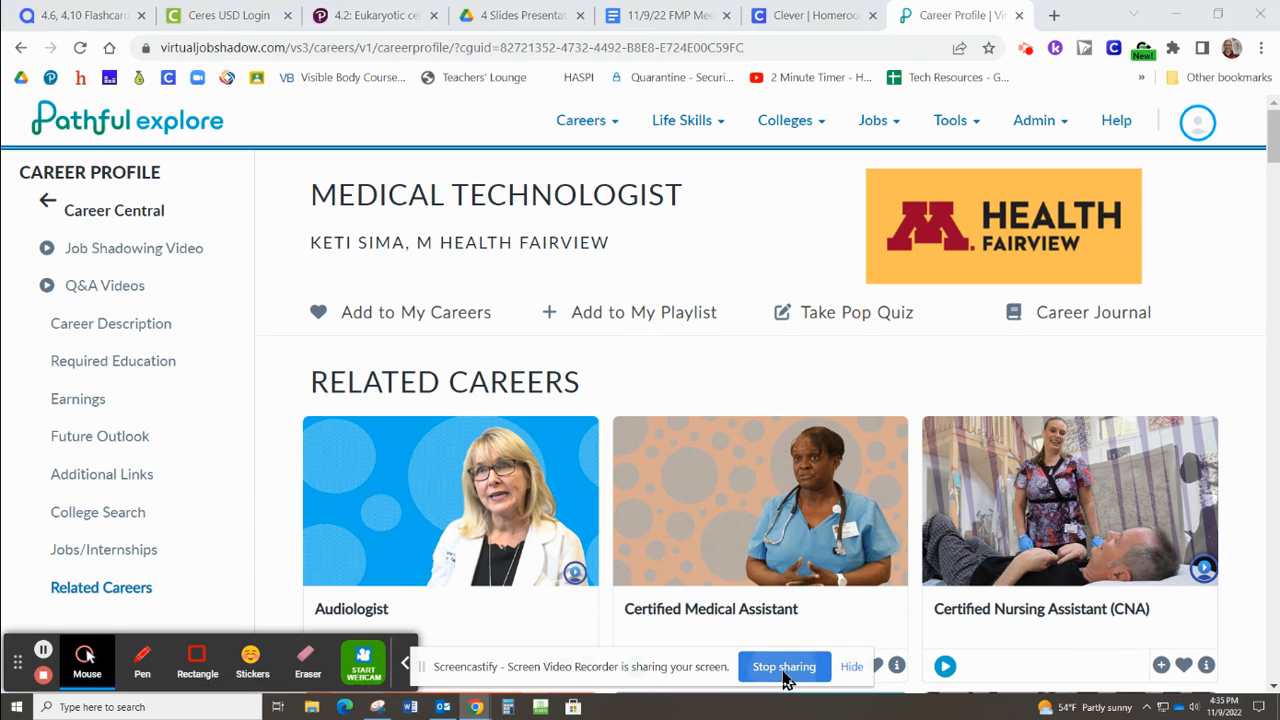